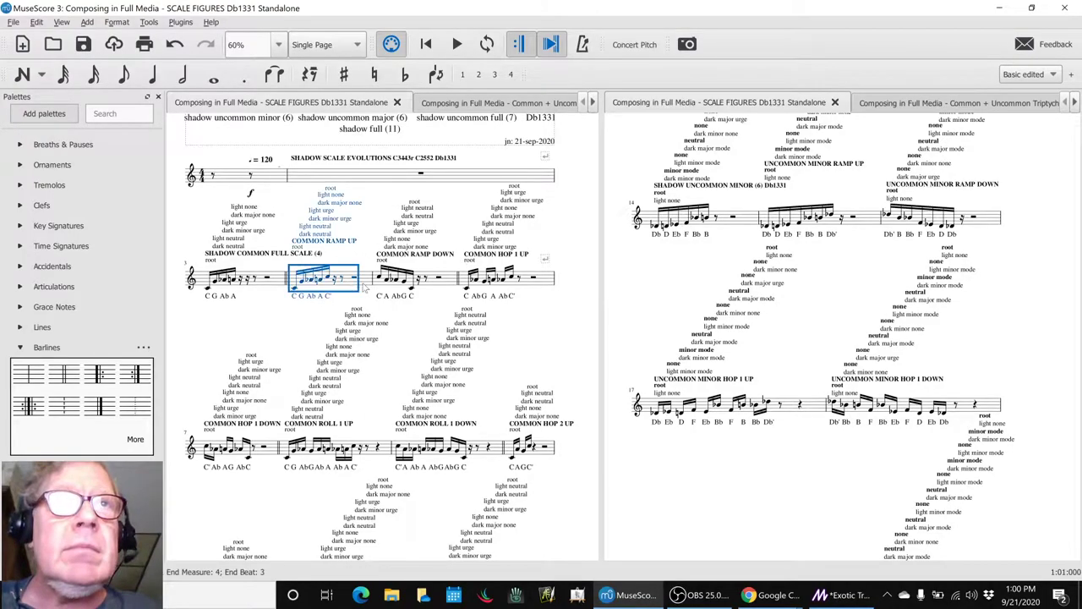
- Select the COMMON RAMP UP, COMMON HOP 1 UP and UNCOMMON MINOR HOP 1 UP figures, then stop playback
{"action": "left_click", "coordinate": [456, 44]}
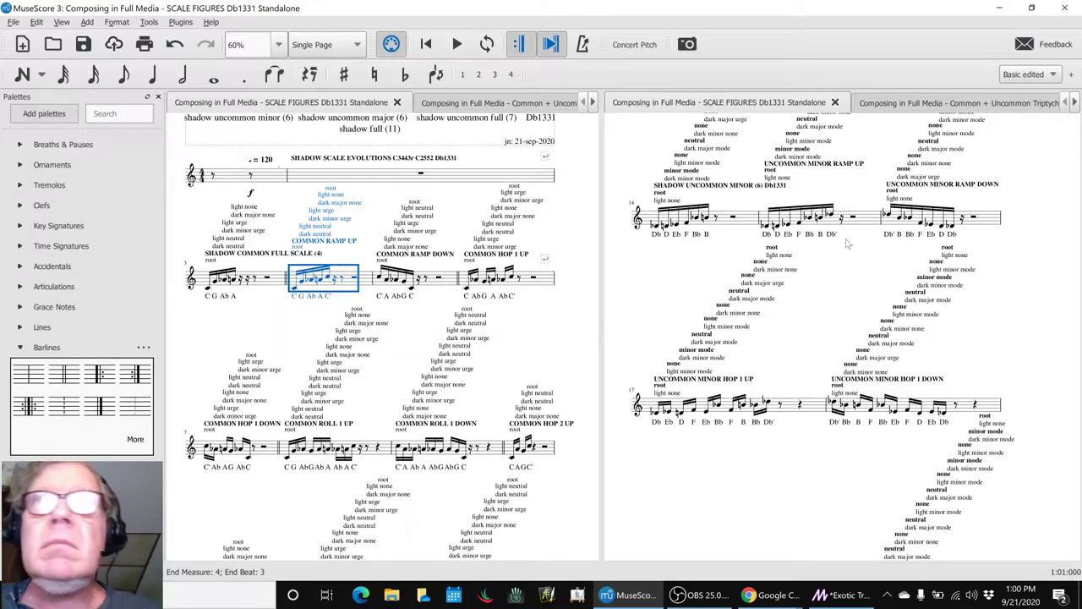
{"action": "left_click", "coordinate": [456, 44]}
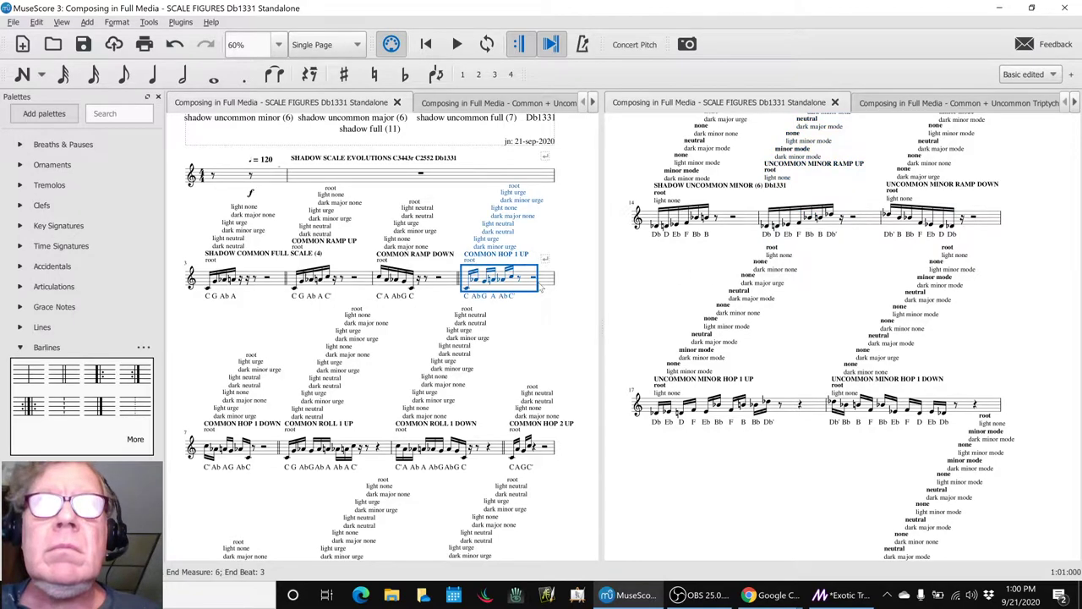
{"action": "left_click", "coordinate": [456, 44]}
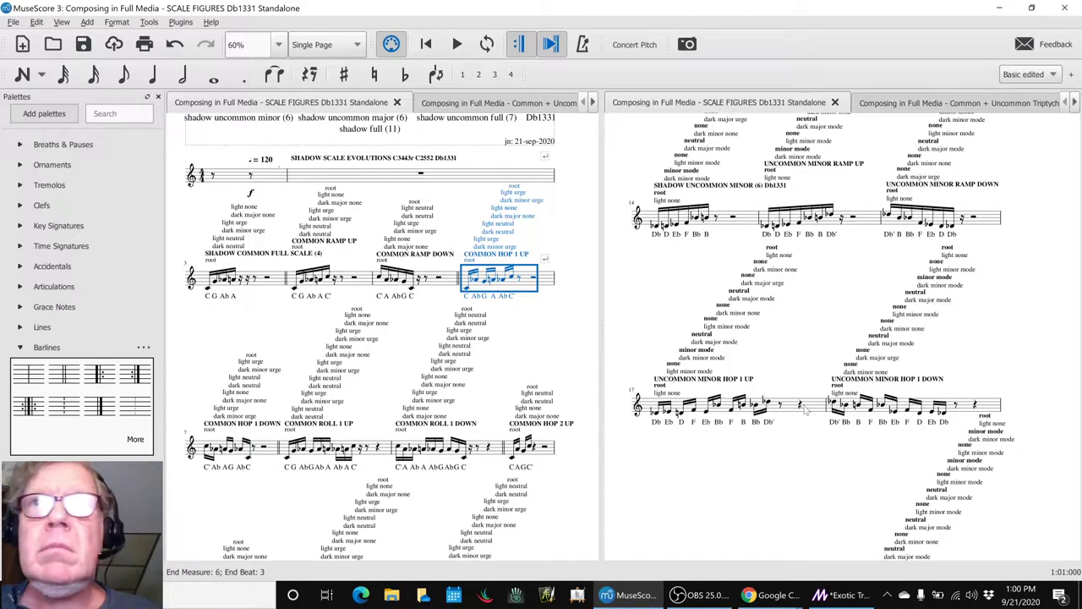
{"action": "left_click", "coordinate": [455, 44]}
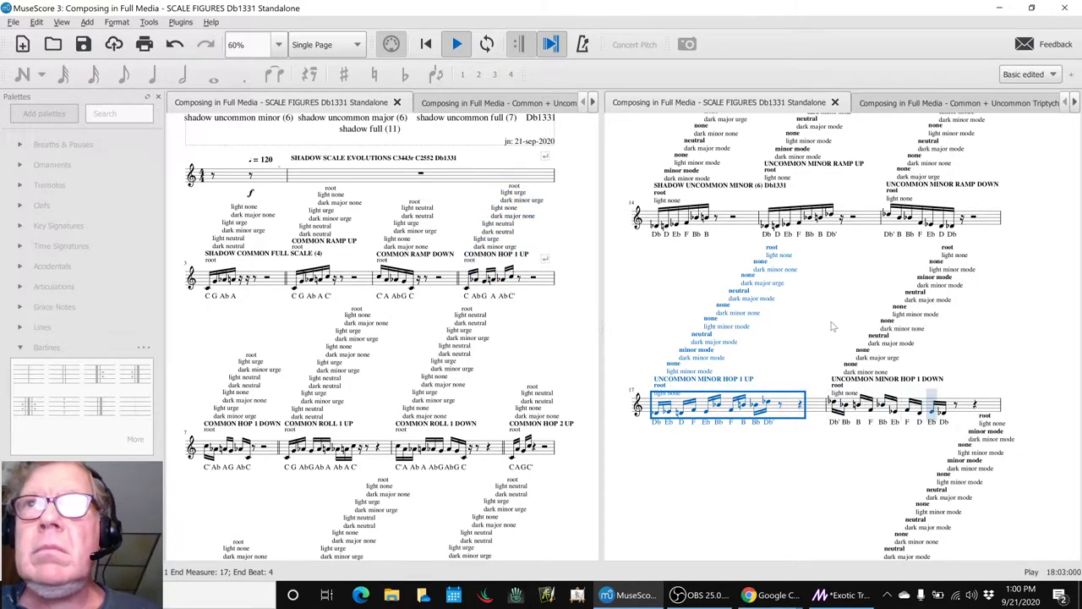
{"action": "left_click", "coordinate": [456, 44]}
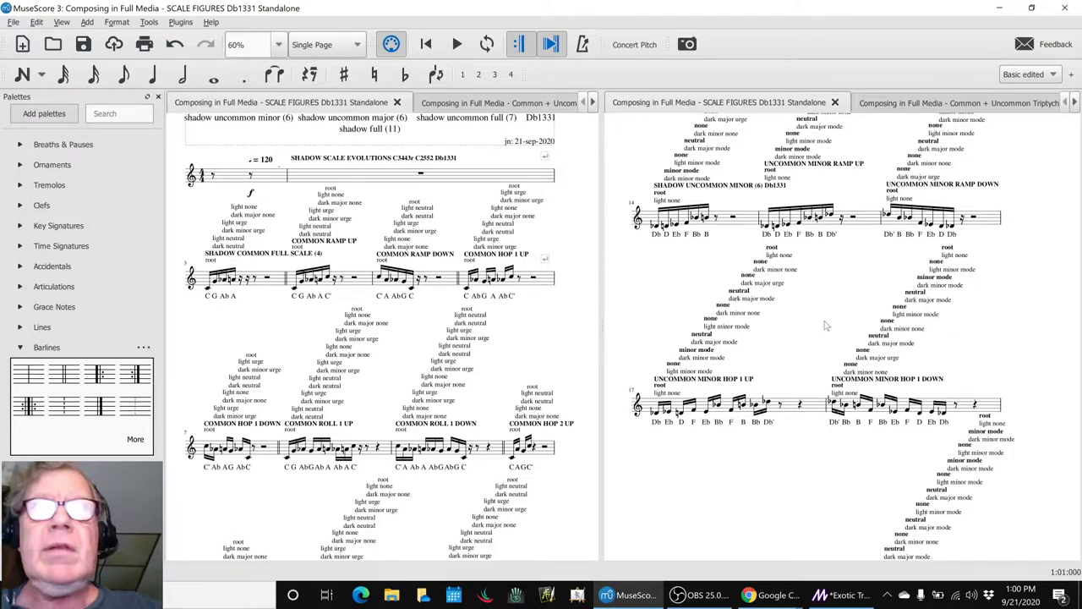
- In the journal spreadsheet, review the appreciative feedback and traditional/hybrid harmonies notes
{"action": "key", "text": "alt+tab"}
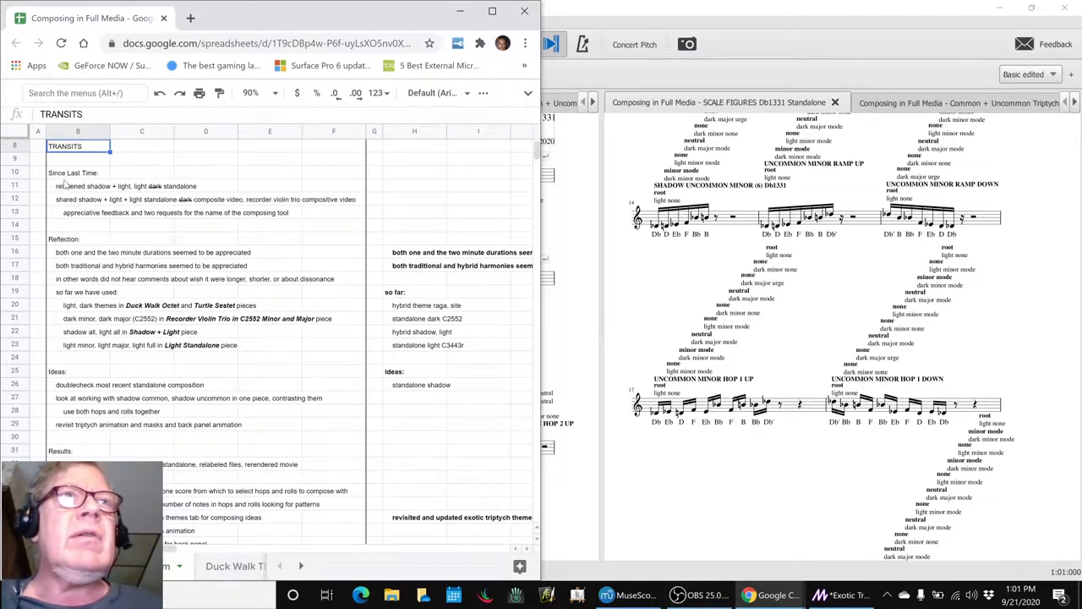
{"action": "left_click", "coordinate": [78, 185]}
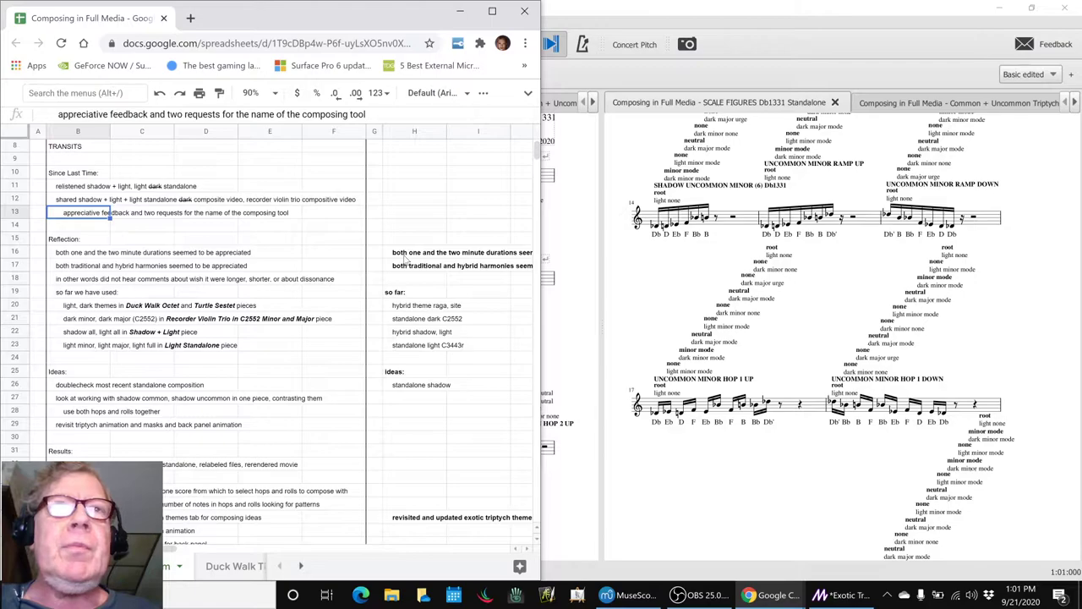
{"action": "left_click", "coordinate": [414, 252]}
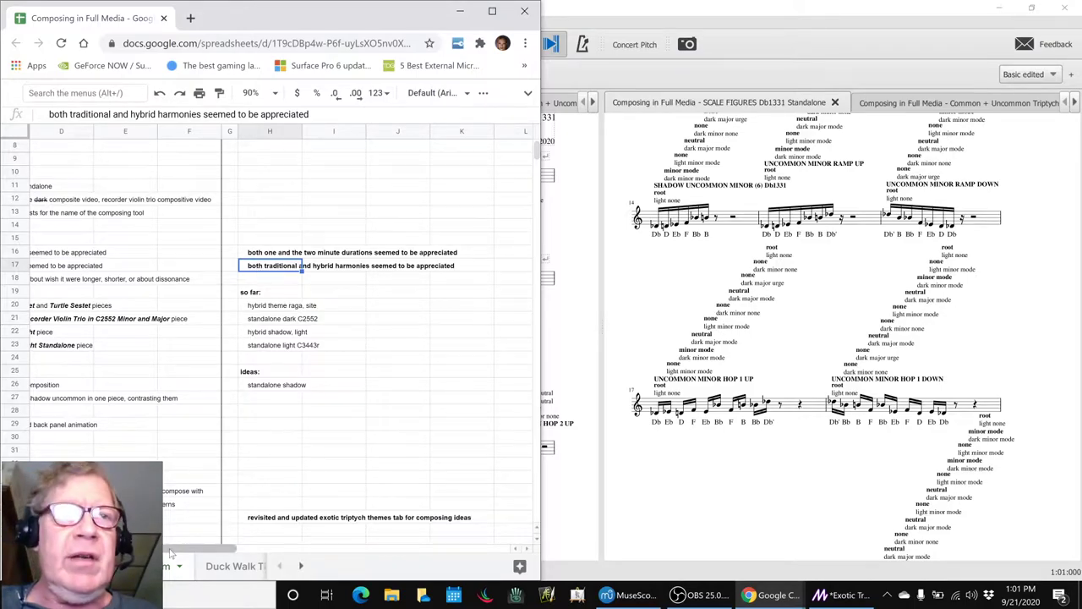
{"action": "scroll", "scroll_direction": "left", "scroll_amount": 3}
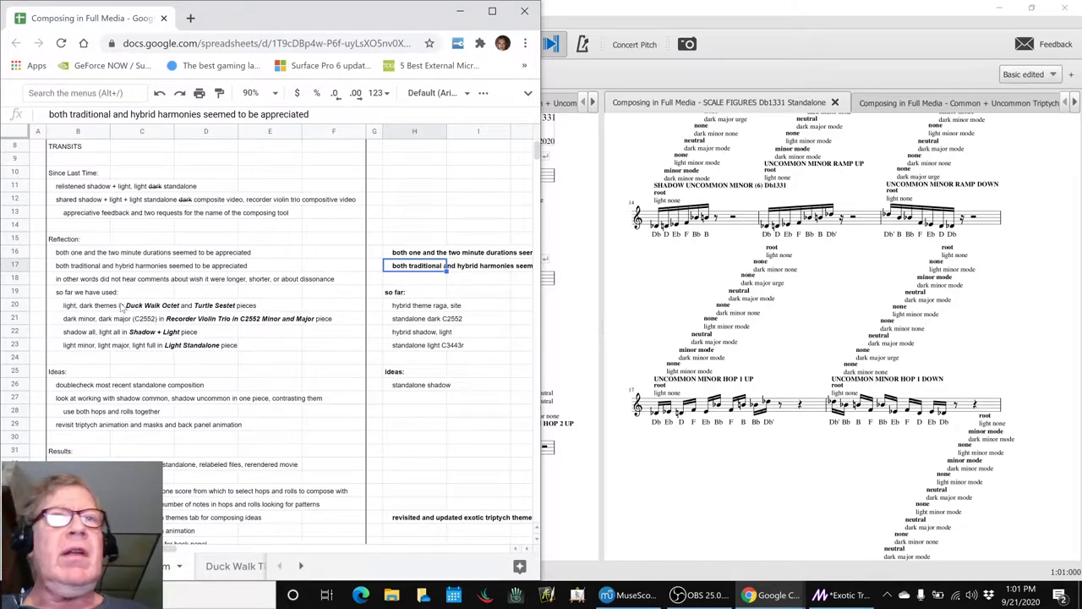
{"action": "mouse_move", "coordinate": [401, 310]}
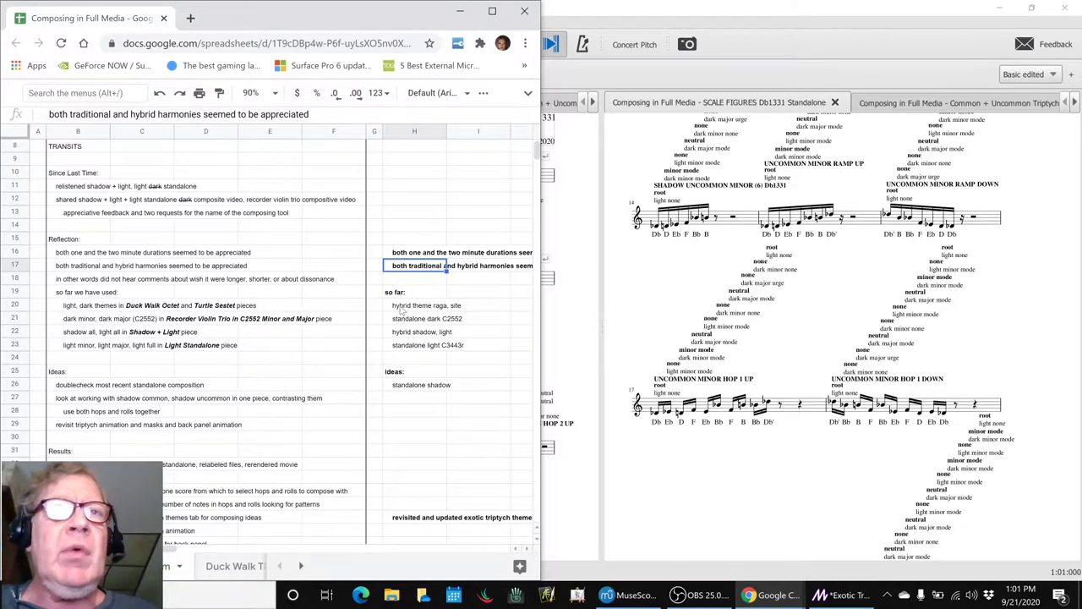
{"action": "left_click", "coordinate": [427, 305]}
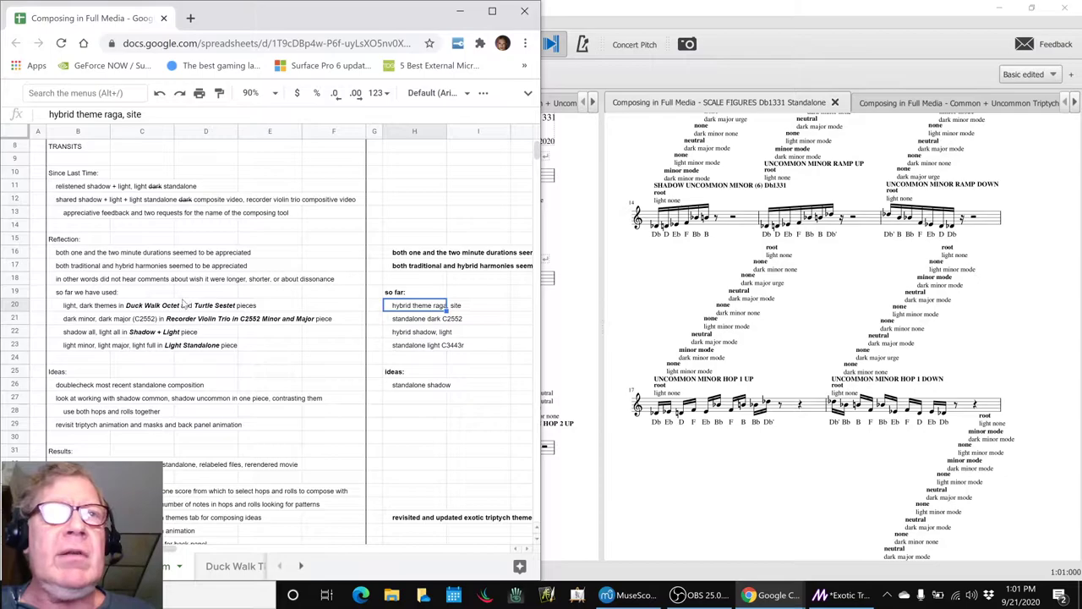
{"action": "left_click", "coordinate": [207, 305]}
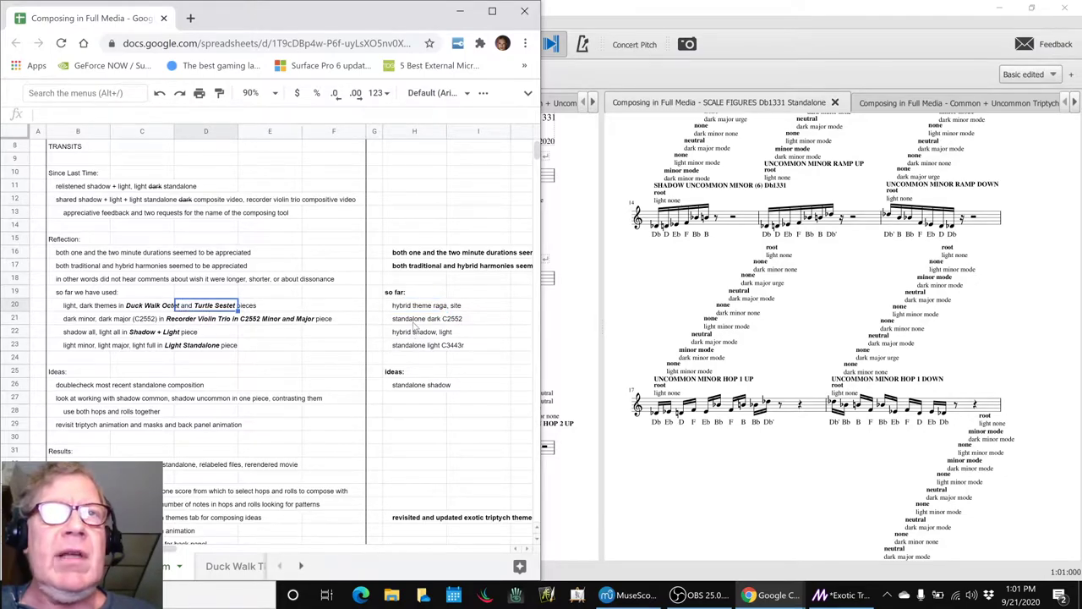
{"action": "left_click", "coordinate": [427, 318]}
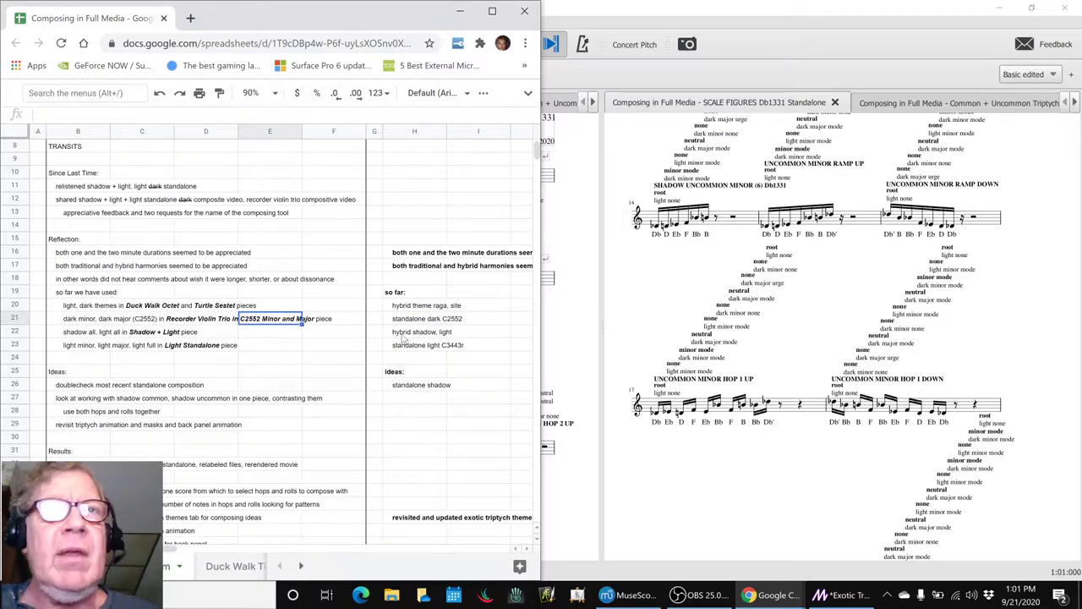
{"action": "left_click", "coordinate": [422, 332]}
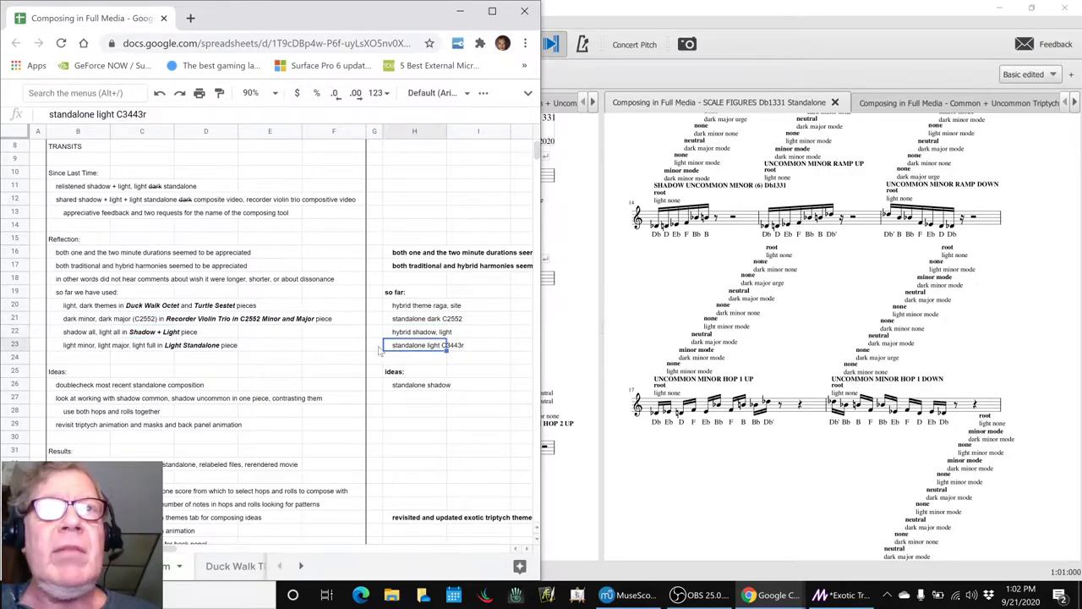
{"action": "left_click", "coordinate": [205, 345]}
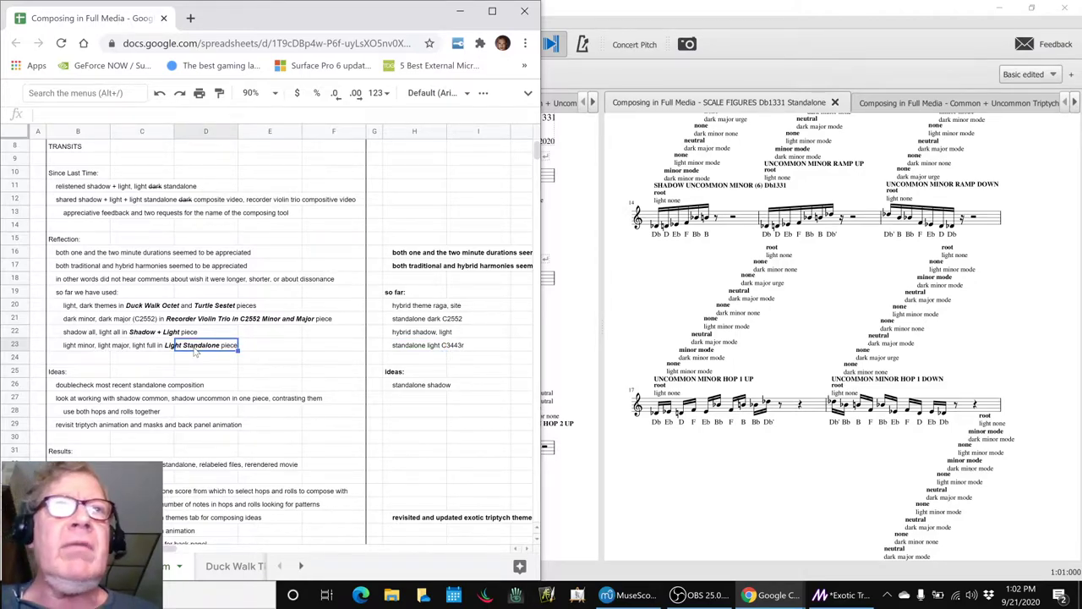
{"action": "mouse_move", "coordinate": [367, 351]}
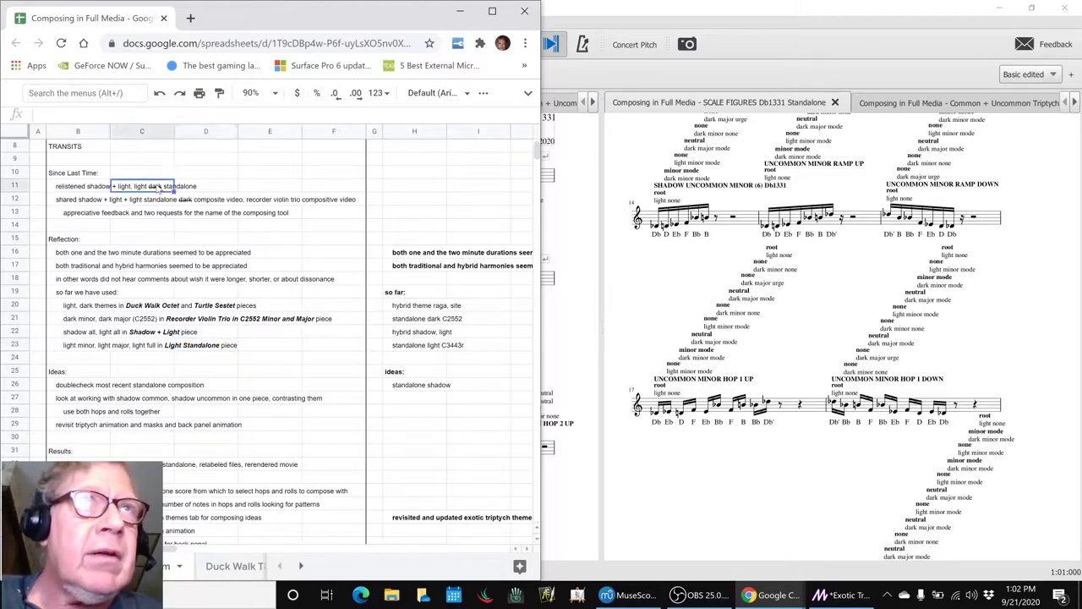
{"action": "left_click", "coordinate": [77, 186]}
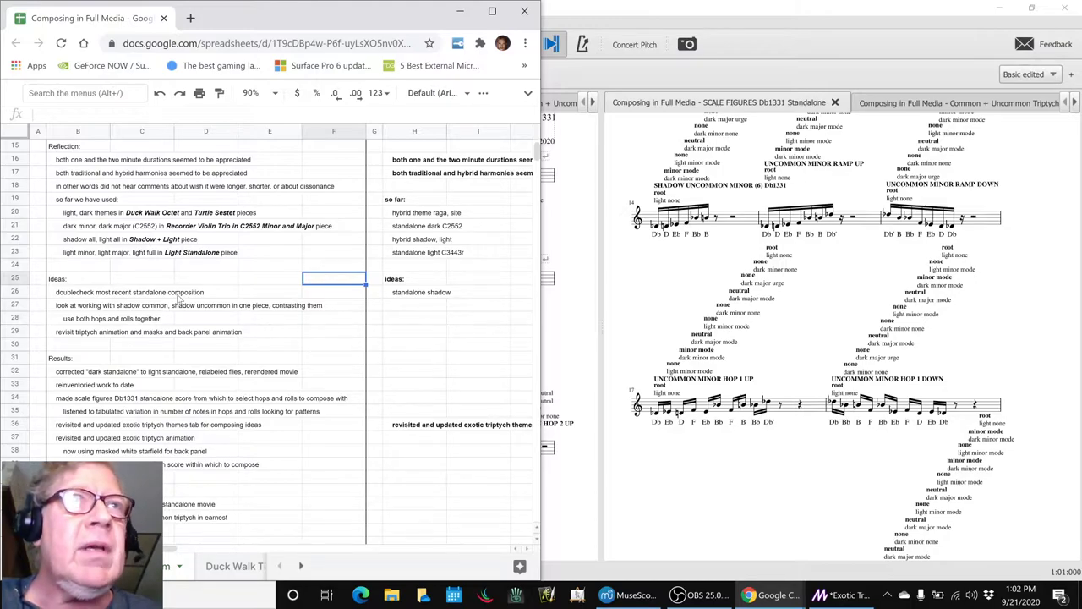
{"action": "left_click", "coordinate": [78, 291]}
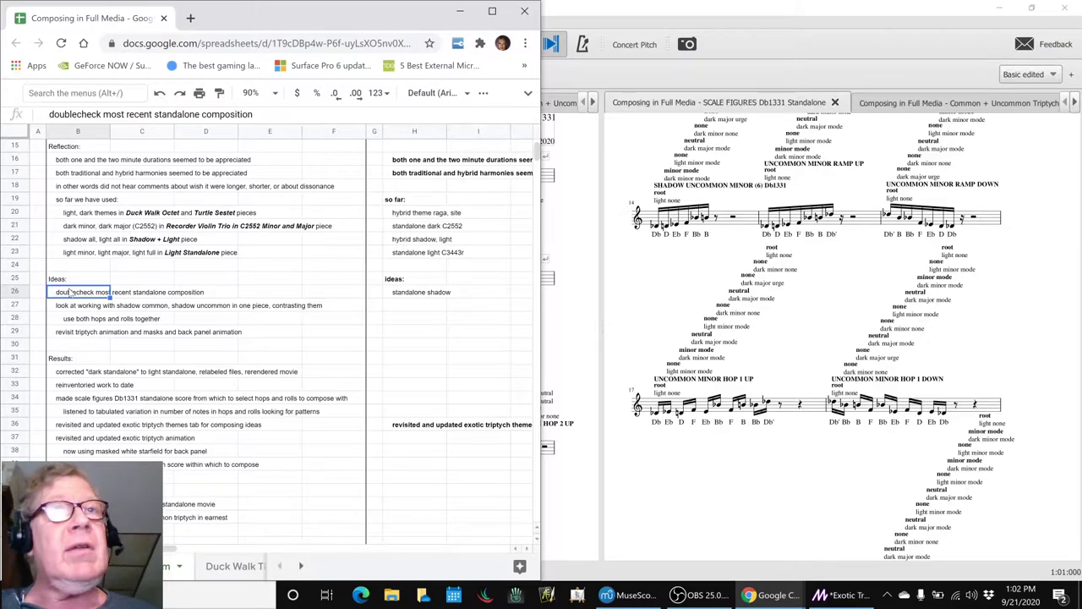
{"action": "left_click", "coordinate": [414, 212]}
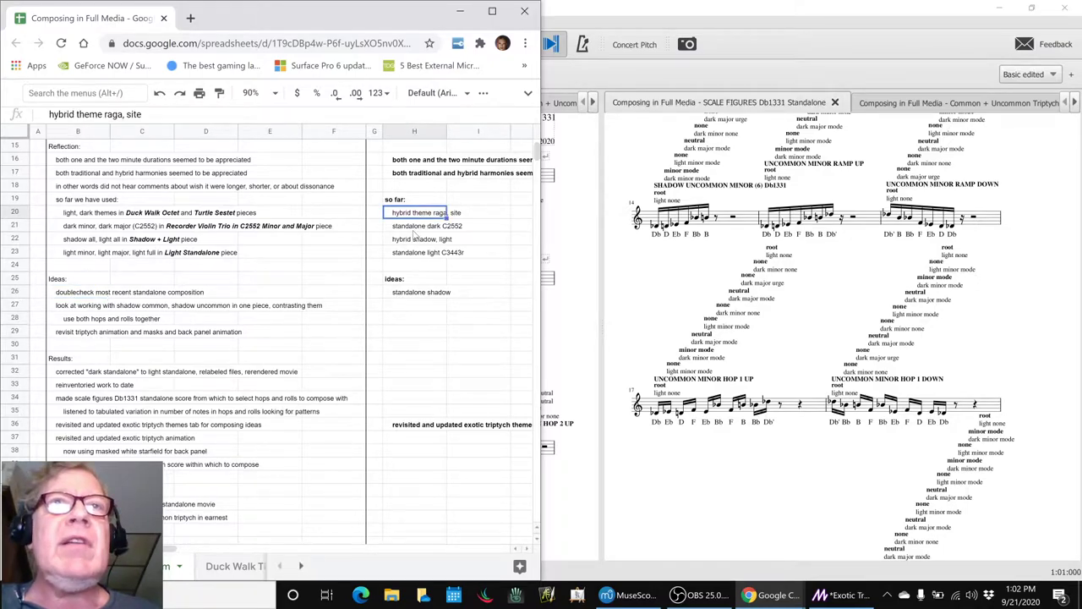
{"action": "left_click", "coordinate": [427, 252]}
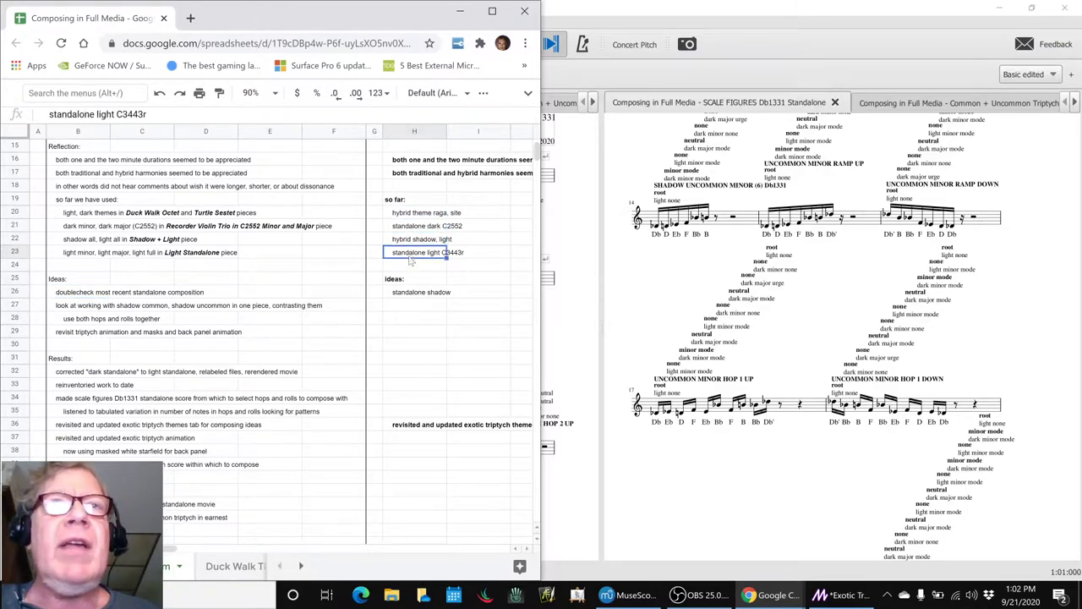
{"action": "left_click", "coordinate": [421, 291]}
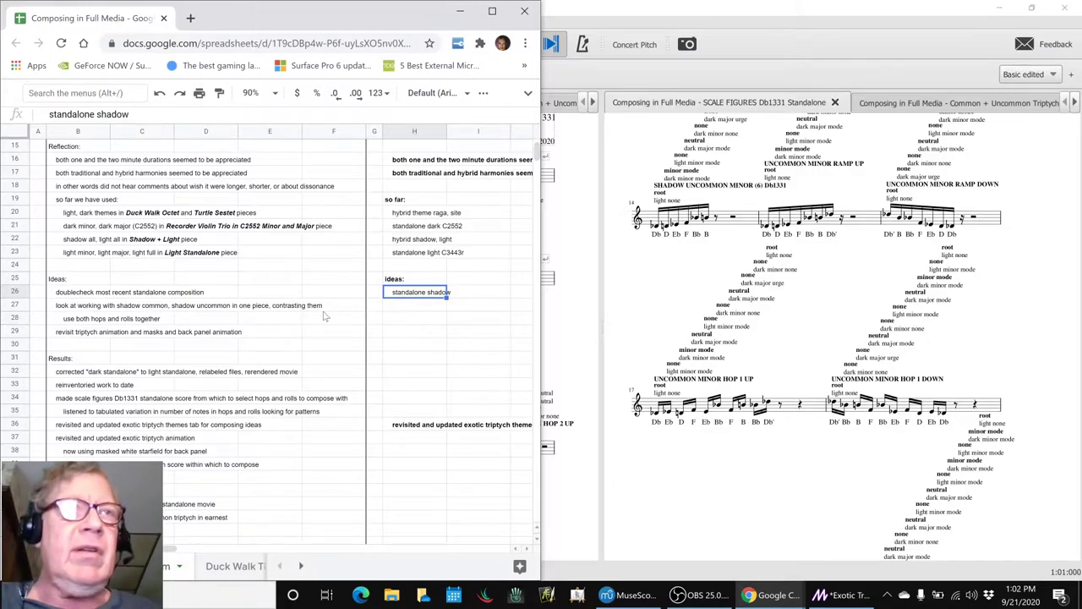
{"action": "left_click", "coordinate": [78, 371]}
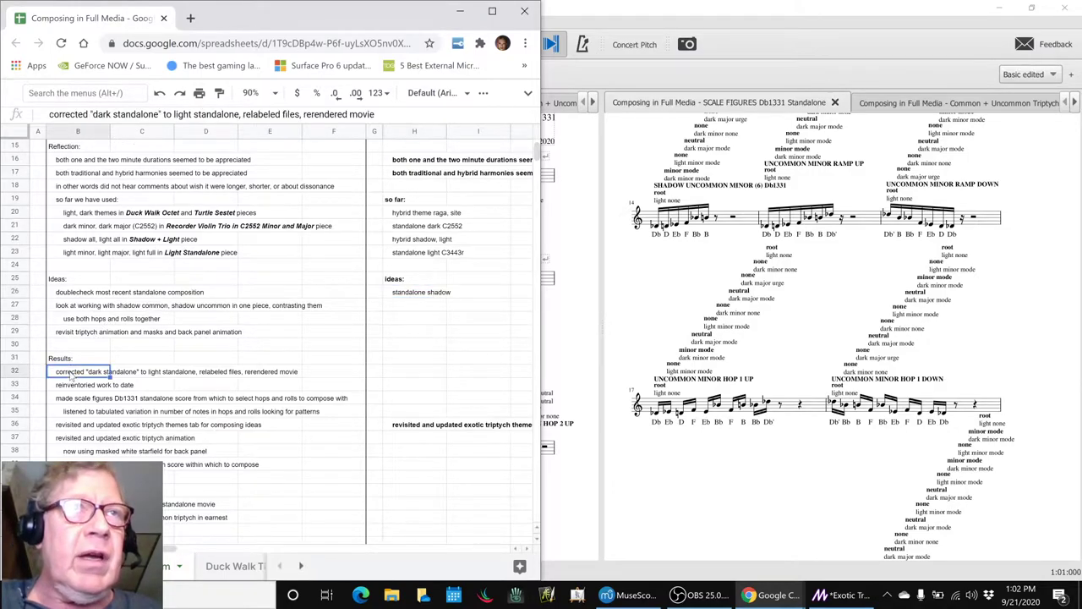
- Reread the Db1331 scale figures results note, then bring the MuseScore score forward
{"action": "scroll", "scroll_direction": "down", "scroll_amount": 3}
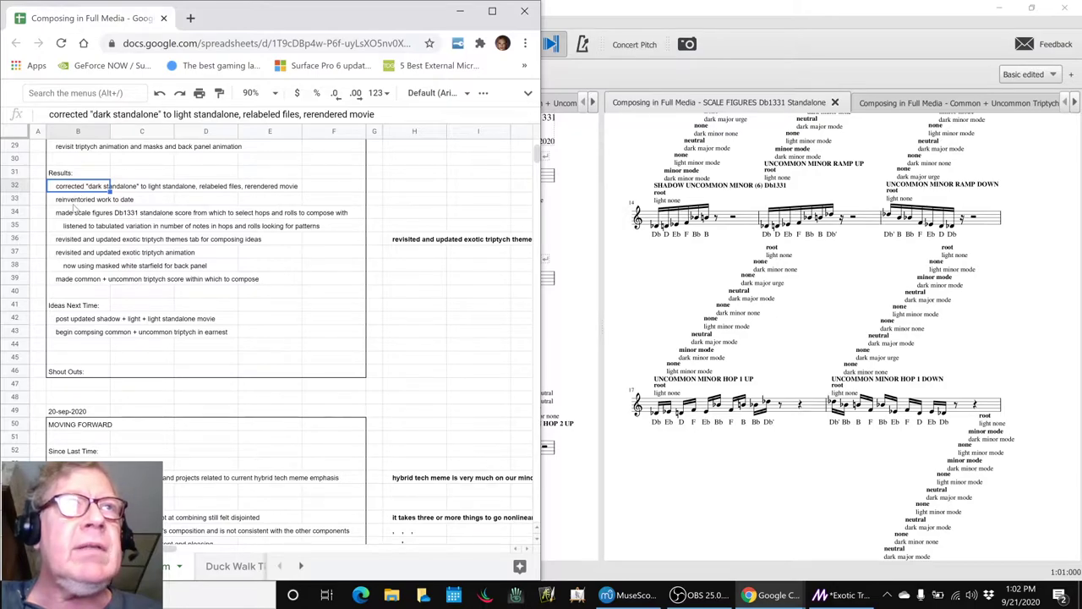
{"action": "left_click", "coordinate": [81, 212]}
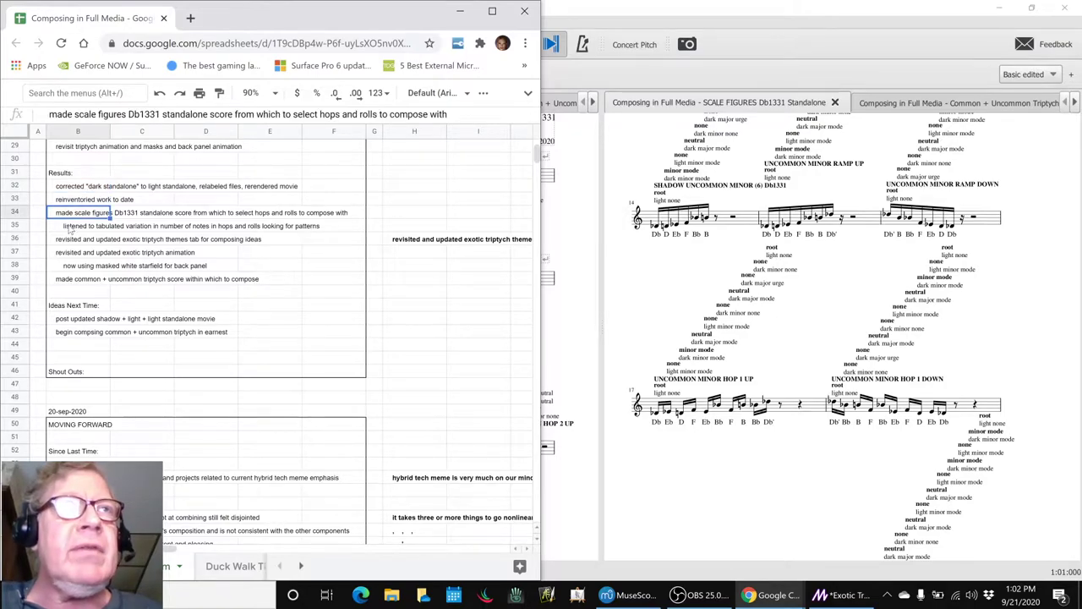
{"action": "left_click", "coordinate": [606, 594]}
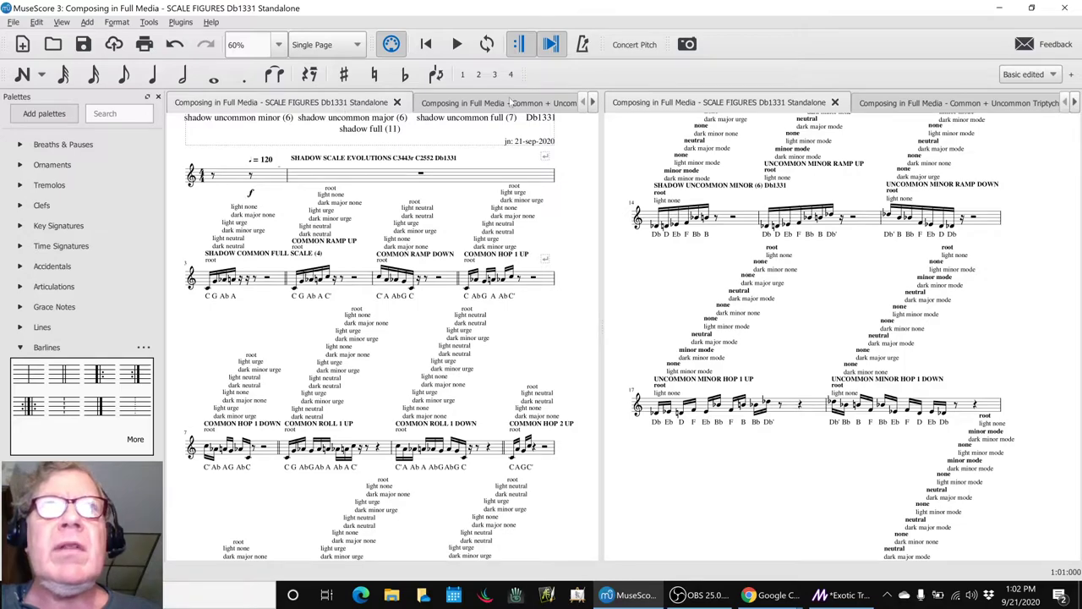
- Show the blank Common + Uncommon Triptych score in the right score view
{"action": "left_click", "coordinate": [935, 102]}
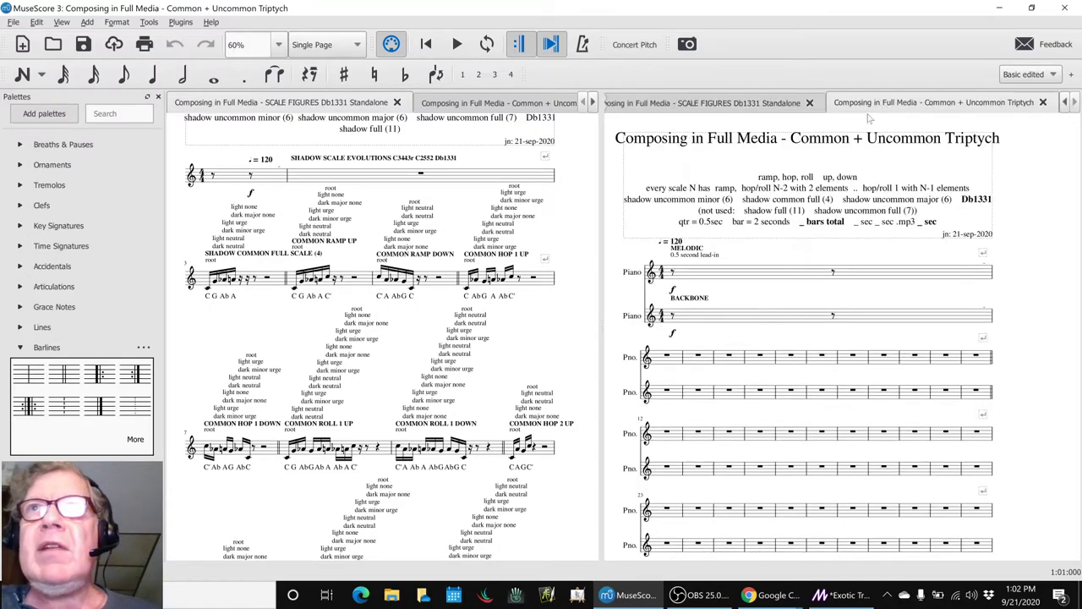
{"action": "mouse_move", "coordinate": [794, 275]}
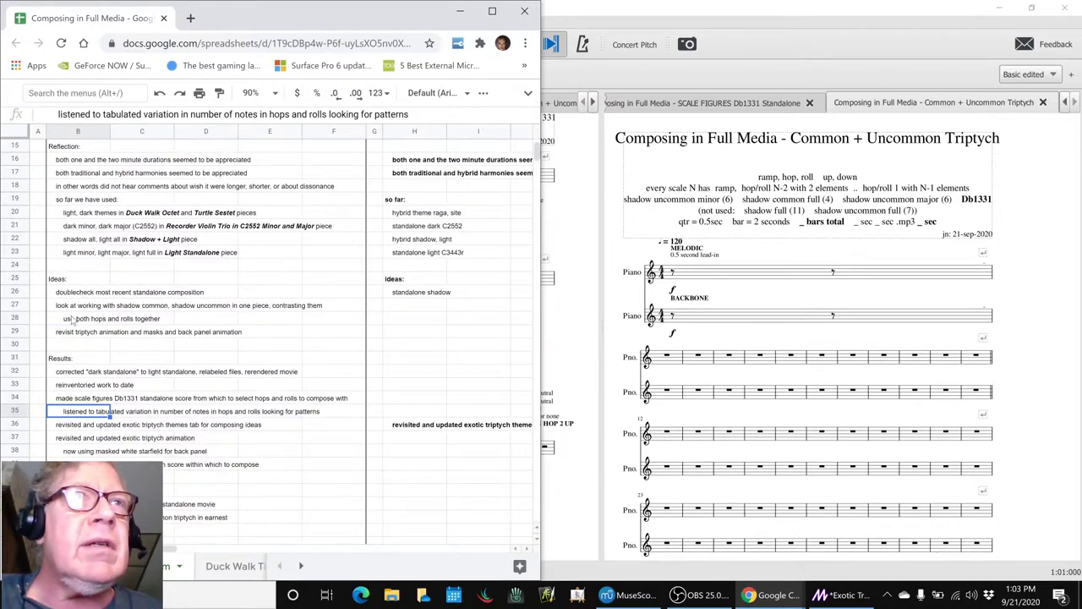
- Review the standalone dark C2552, light C3443r and shadow idea notes
{"action": "left_click", "coordinate": [110, 319]}
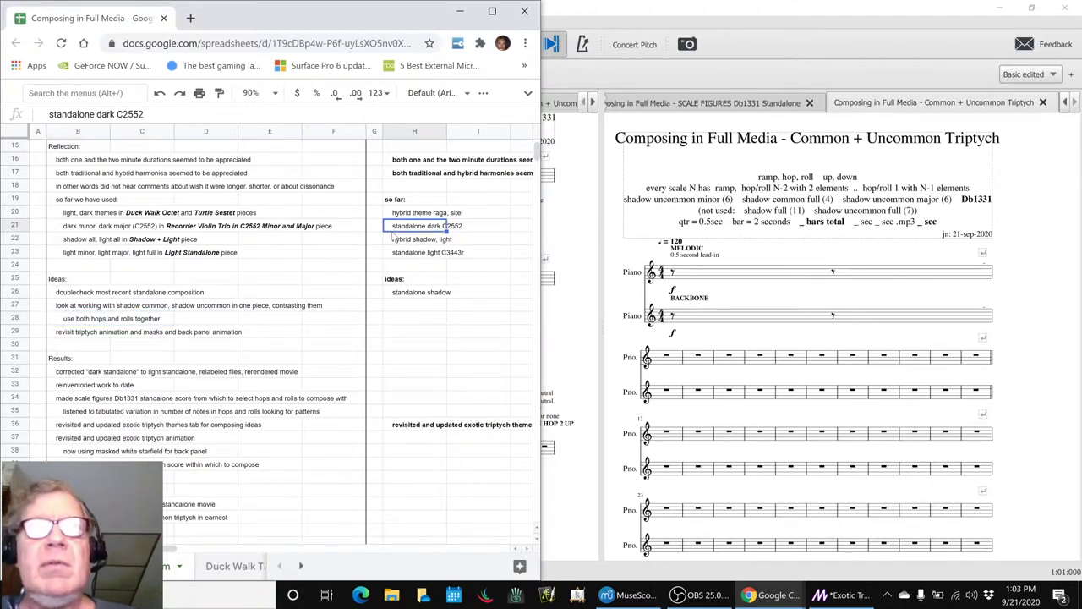
{"action": "left_click", "coordinate": [427, 252]}
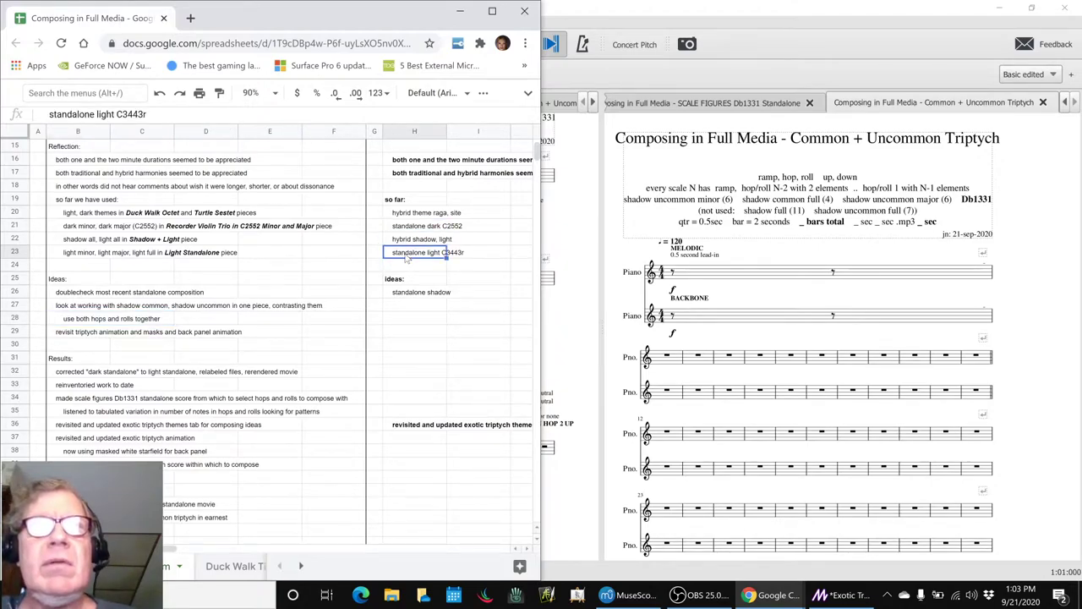
{"action": "left_click", "coordinate": [420, 292]}
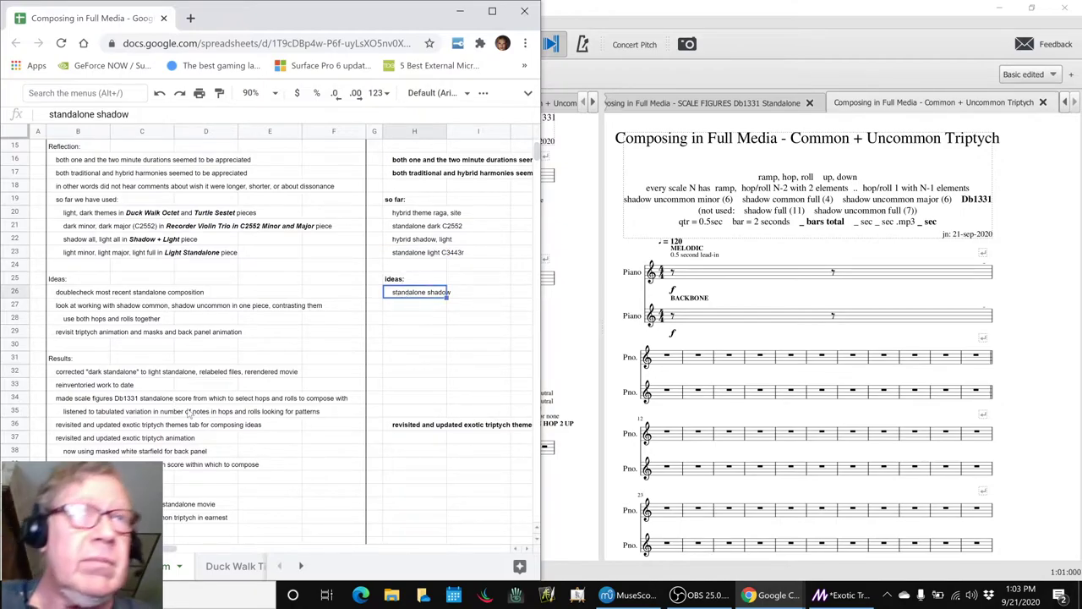
{"action": "mouse_move", "coordinate": [212, 389]}
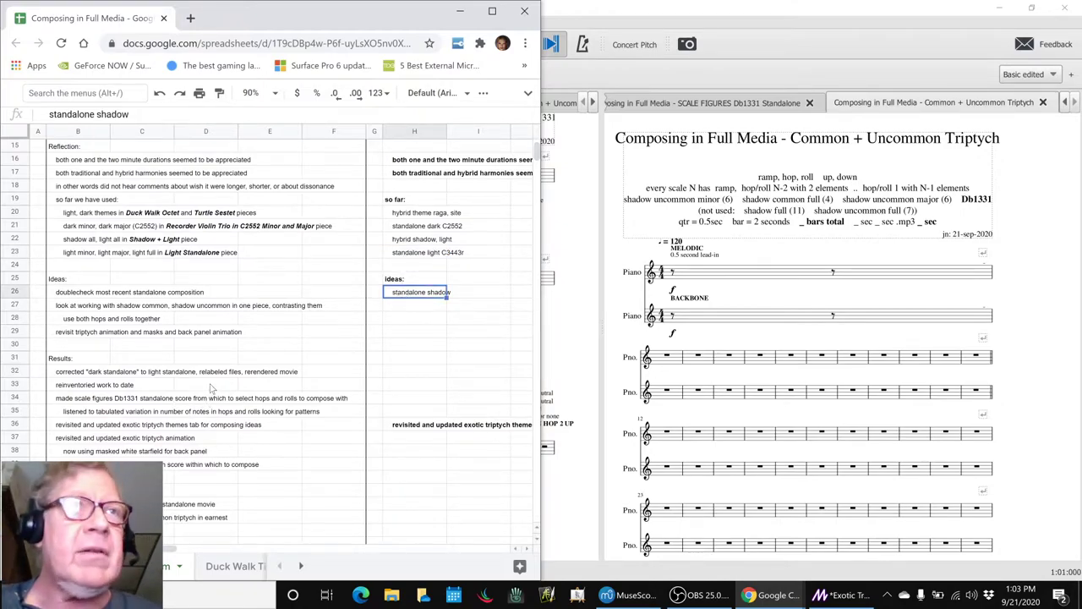
{"action": "scroll", "scroll_direction": "down", "scroll_amount": 3}
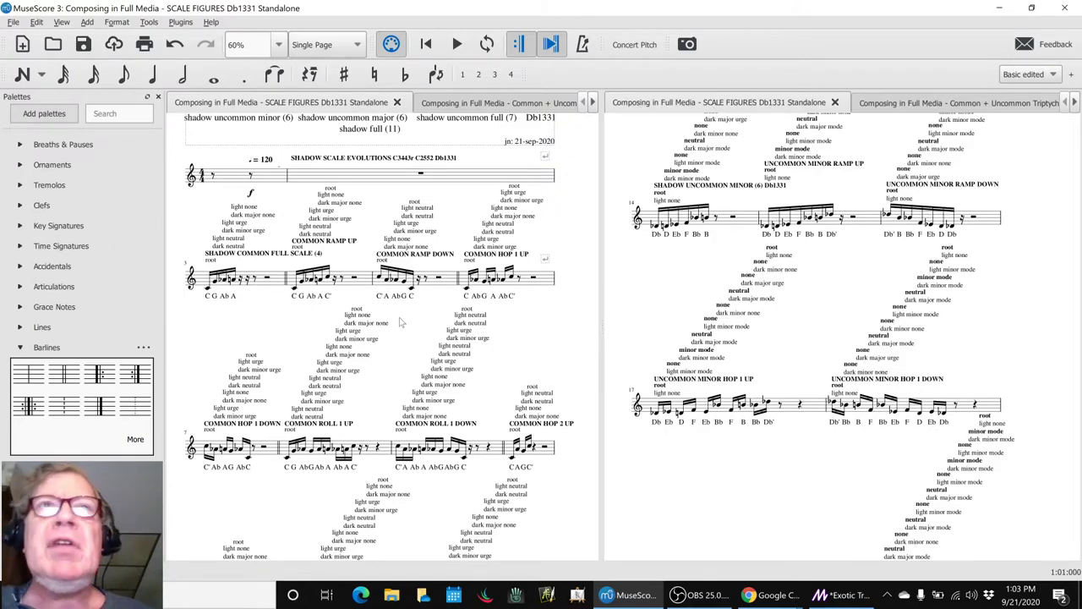
- Scroll the left score pane past the common figures down to measure 17
{"action": "scroll", "scroll_direction": "down", "scroll_amount": 3}
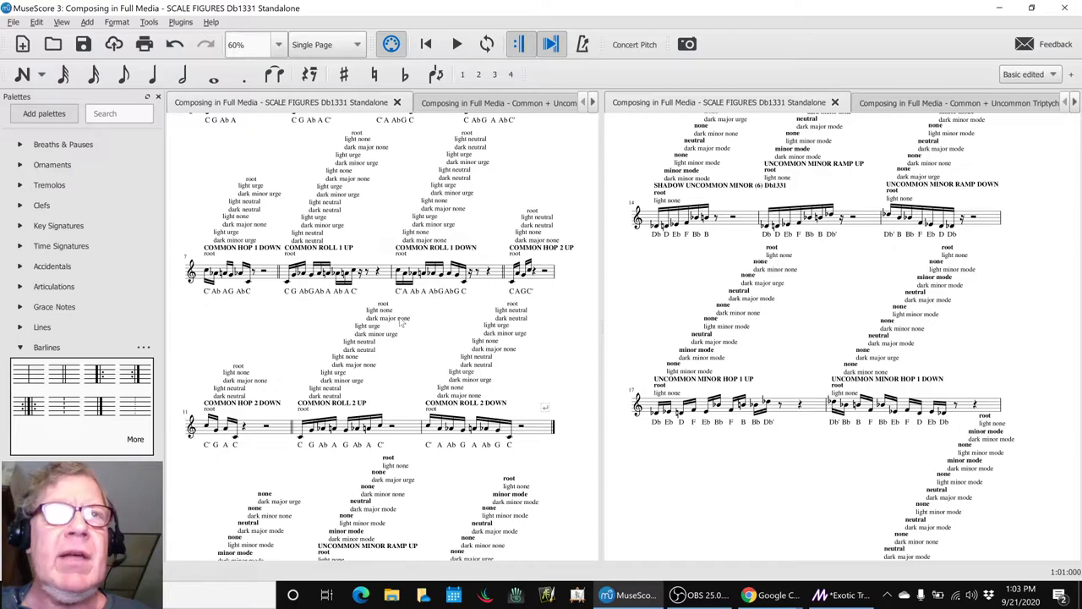
{"action": "scroll", "scroll_direction": "down", "scroll_amount": 3}
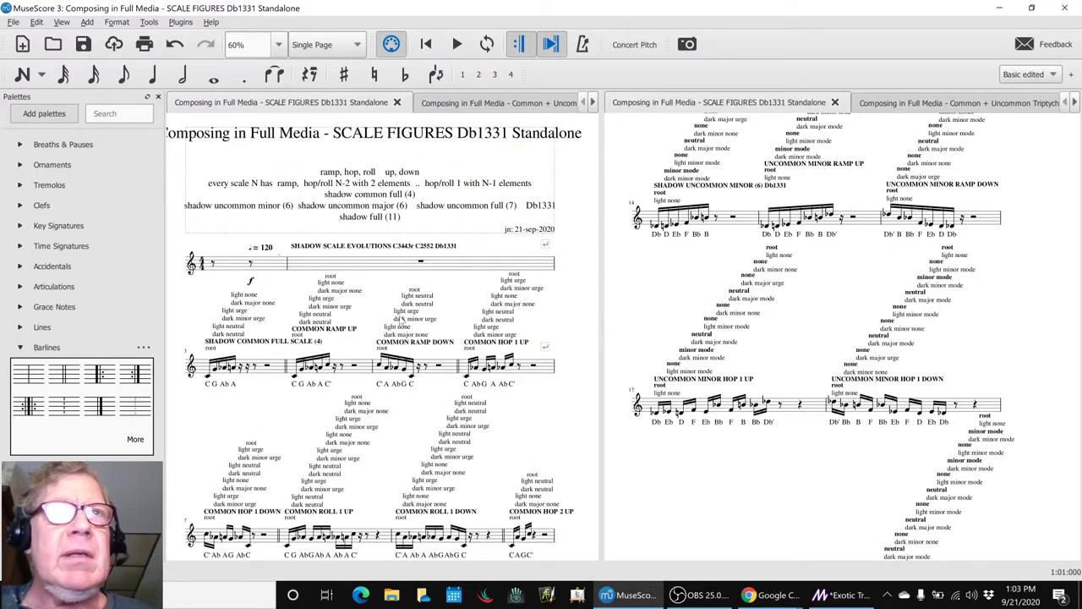
{"action": "scroll", "scroll_direction": "down", "scroll_amount": 3}
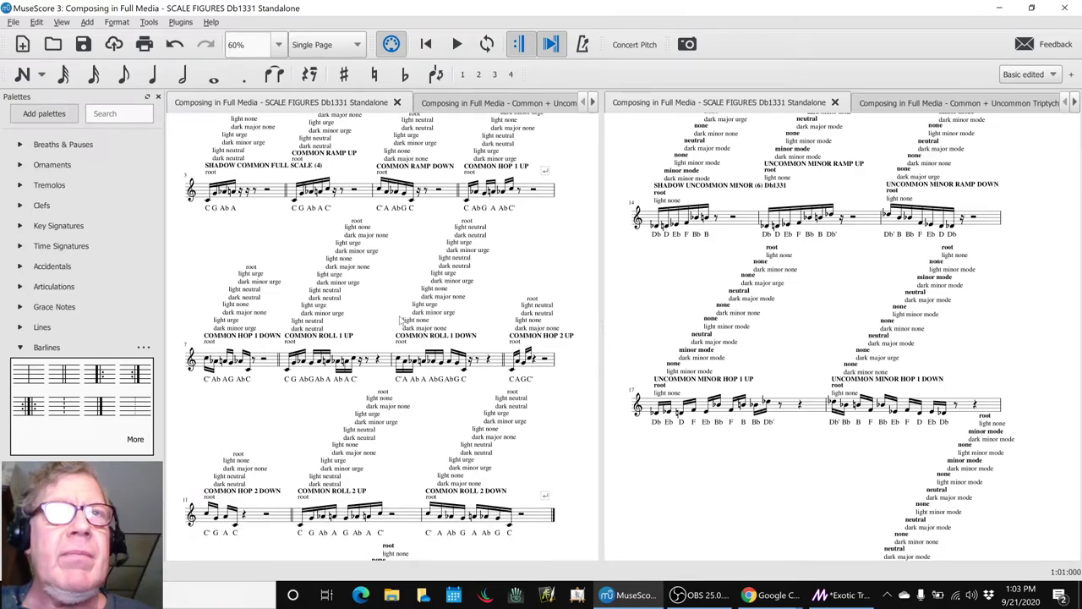
{"action": "scroll", "scroll_direction": "down", "scroll_amount": 3}
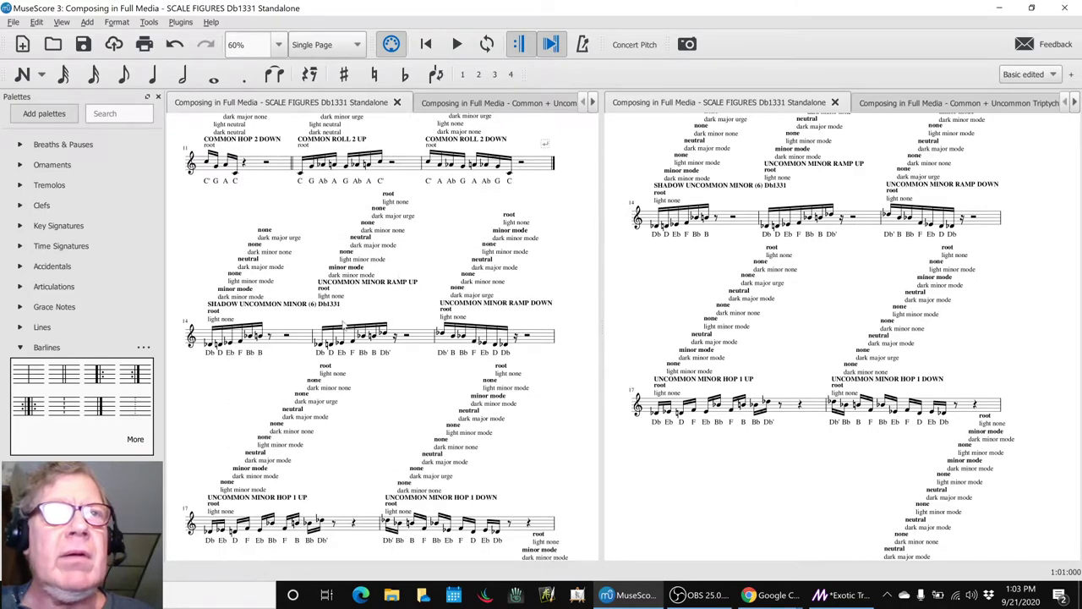
{"action": "scroll", "scroll_direction": "down", "scroll_amount": 3}
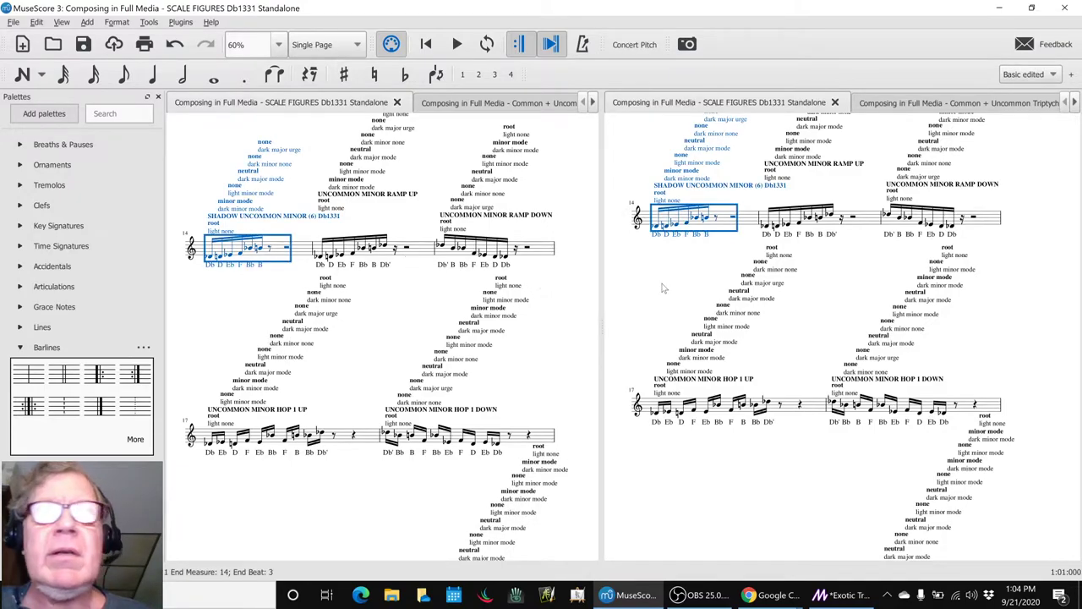
{"action": "scroll", "scroll_direction": "down", "scroll_amount": 3}
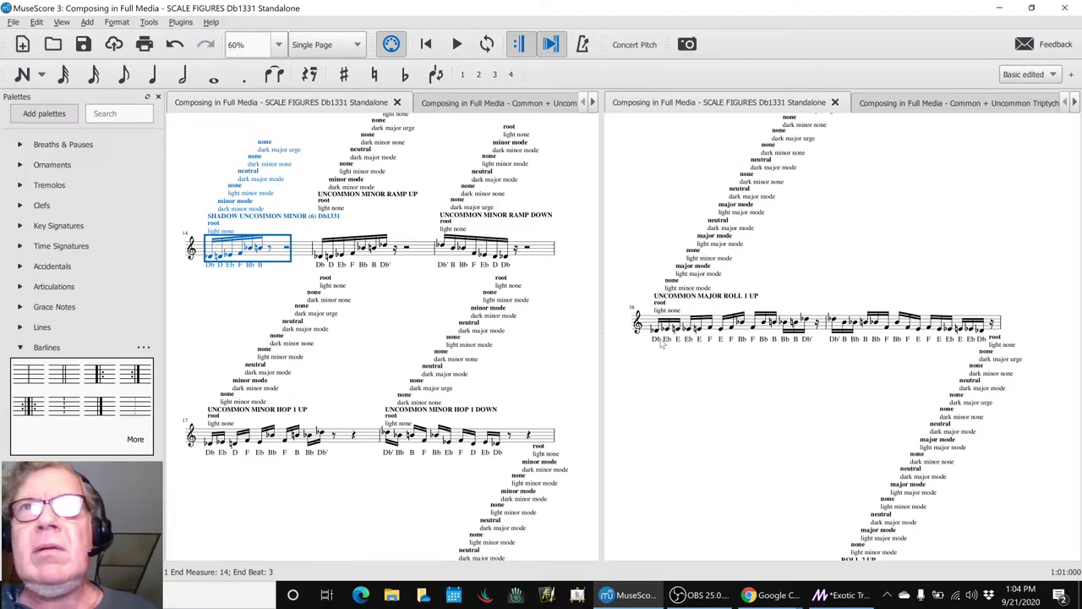
{"action": "mouse_move", "coordinate": [412, 347]}
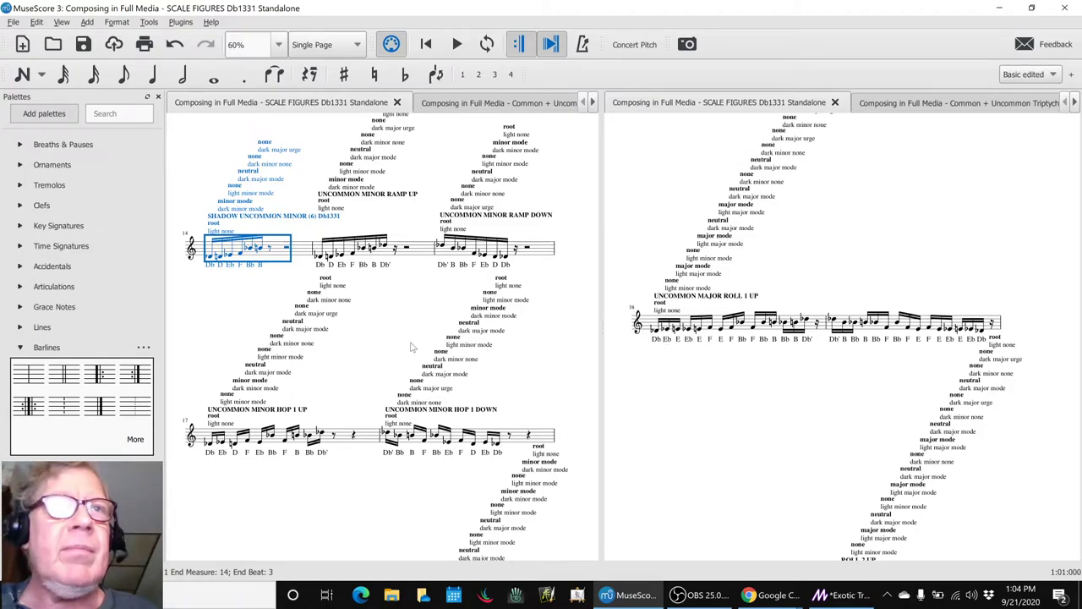
{"action": "scroll", "scroll_direction": "down", "scroll_amount": 3}
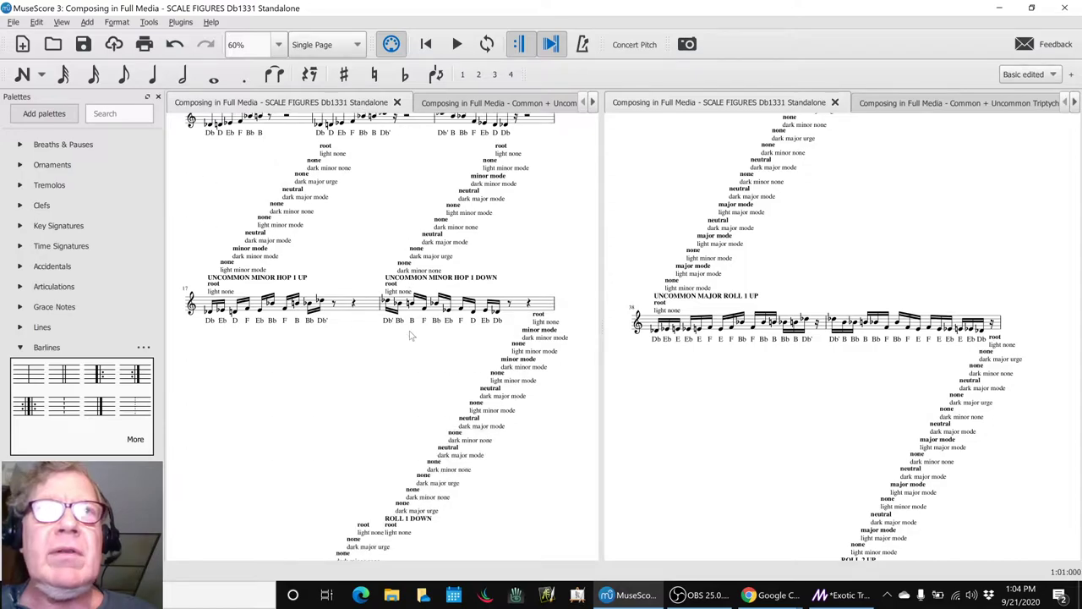
{"action": "scroll", "scroll_direction": "down", "scroll_amount": 3}
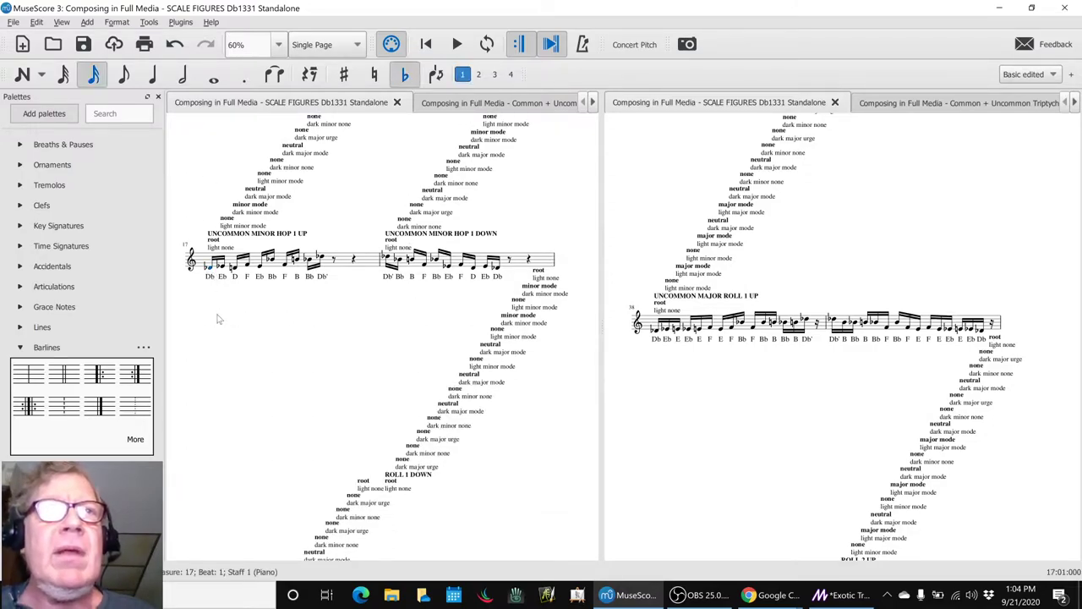
- Select the start of UNCOMMON MAJOR ROLL 1 UP, then clear the selection
{"action": "left_click", "coordinate": [456, 44]}
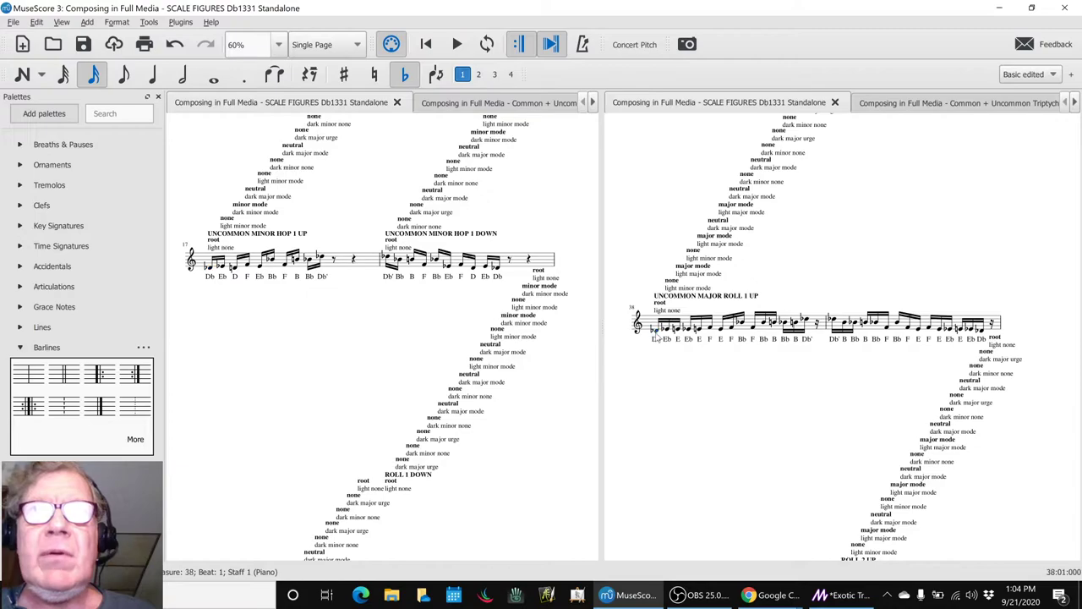
{"action": "left_click", "coordinate": [456, 44]}
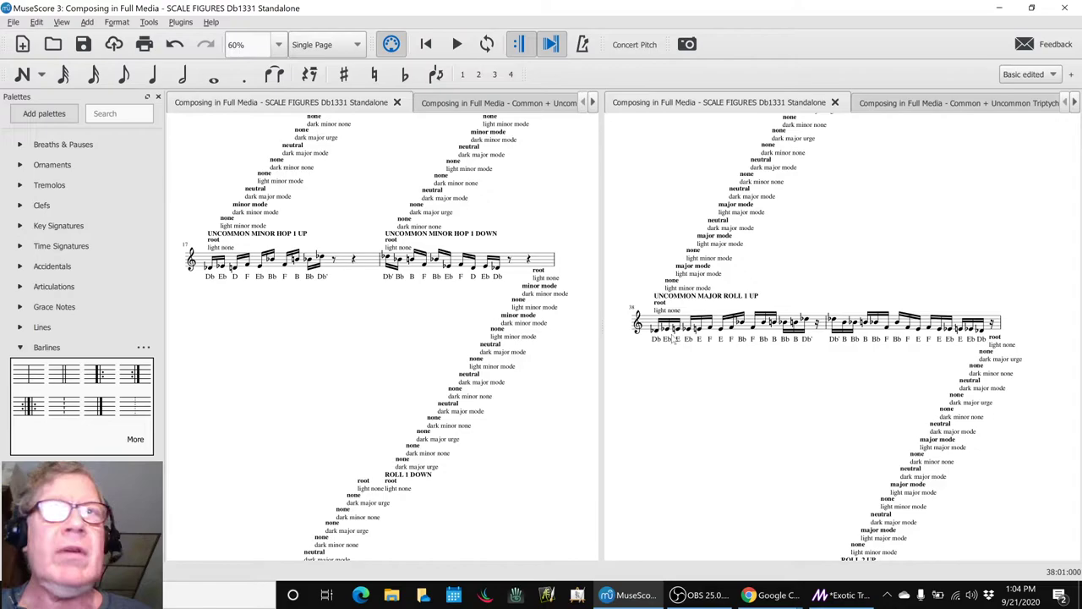
{"action": "mouse_move", "coordinate": [668, 332]}
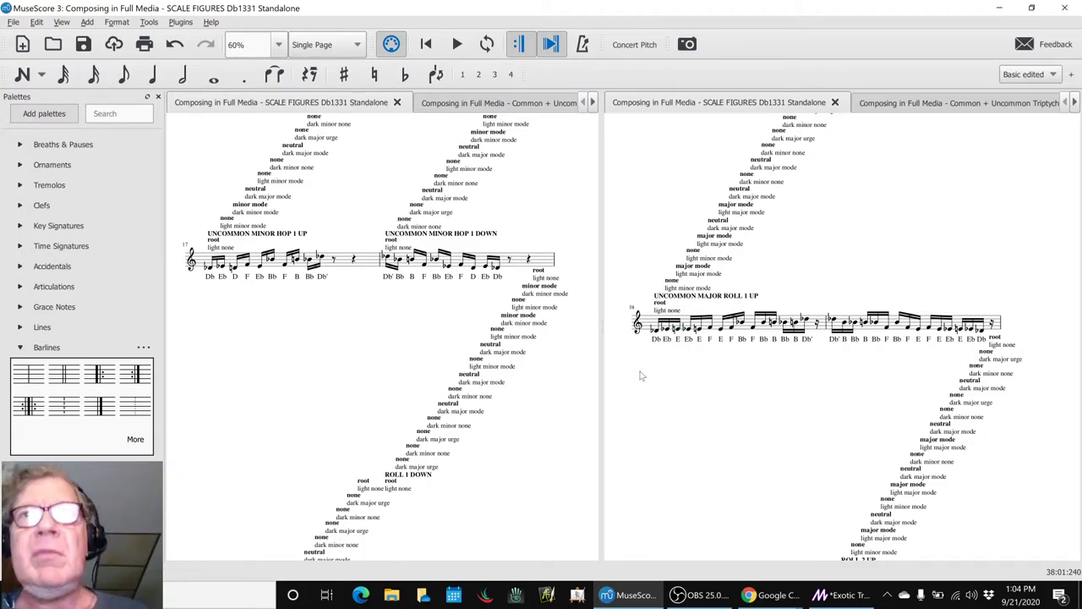
{"action": "mouse_move", "coordinate": [335, 266]}
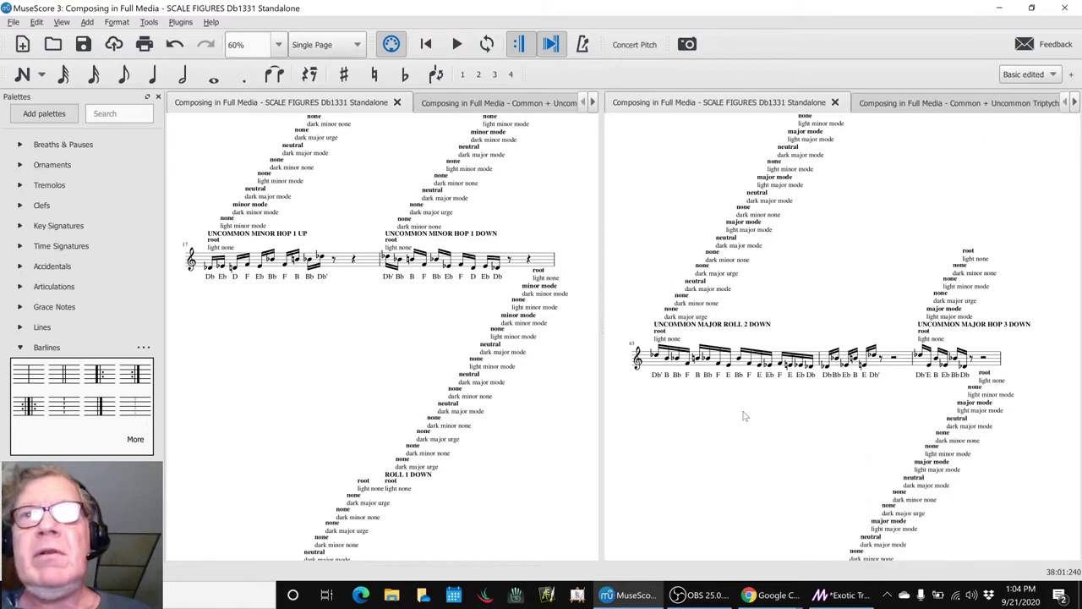
- Check a note in the UNCOMMON MINOR HOP 2 UP figure, then switch to the journal
{"action": "scroll", "scroll_direction": "down", "scroll_amount": 3}
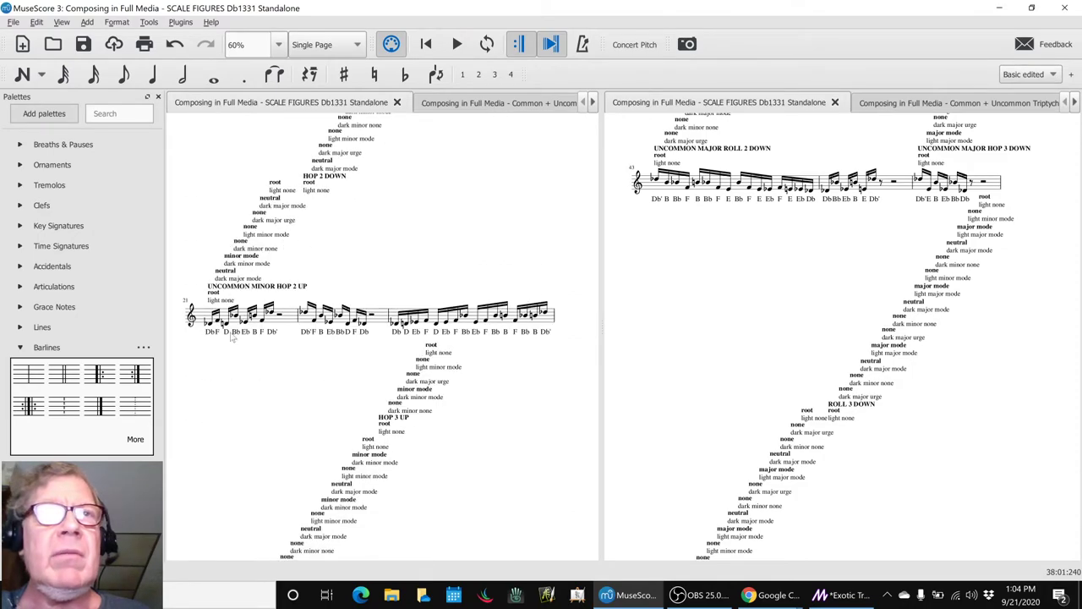
{"action": "scroll", "scroll_direction": "down", "scroll_amount": 3}
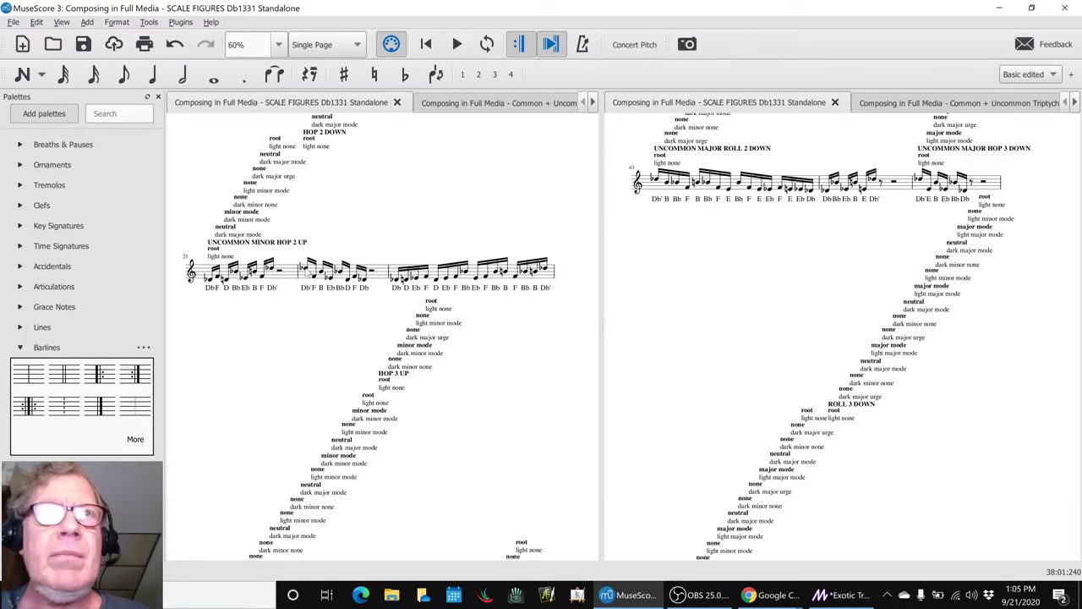
{"action": "left_click", "coordinate": [305, 269]}
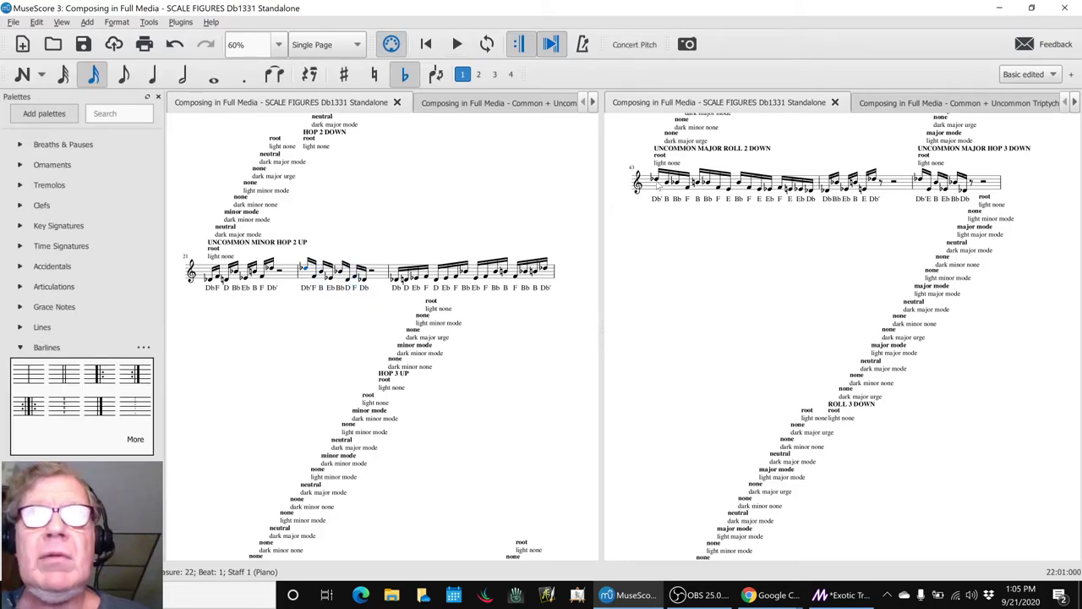
{"action": "left_click", "coordinate": [456, 44]}
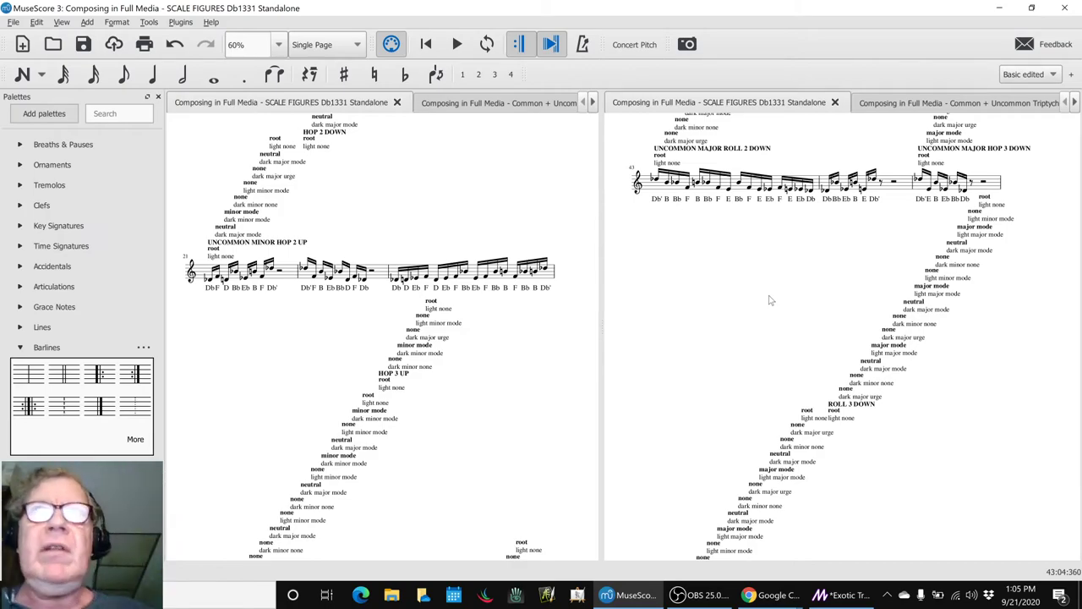
{"action": "key", "text": "alt+tab"}
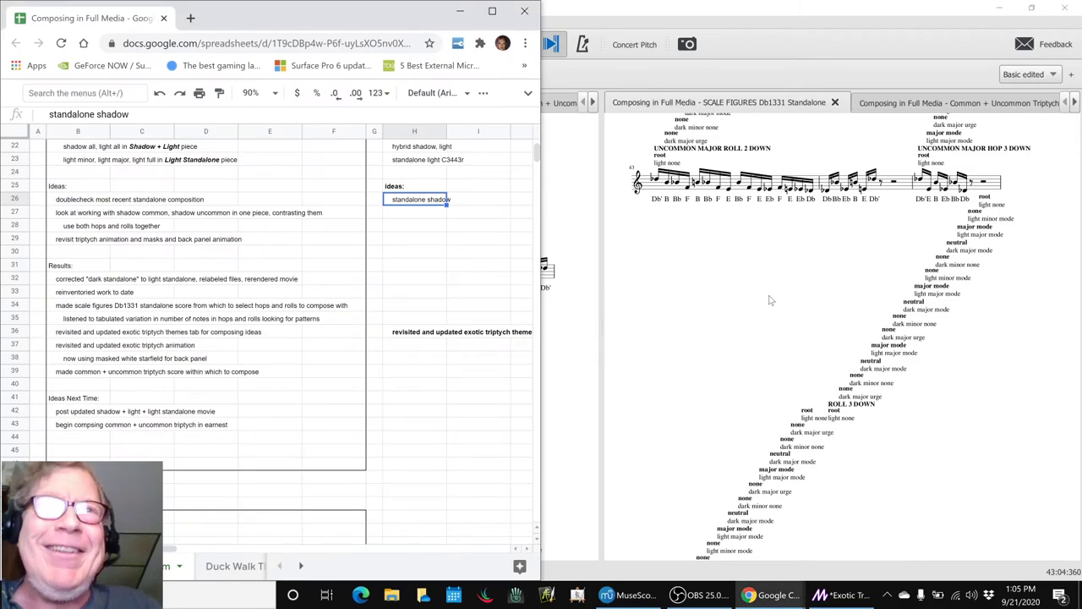
{"action": "mouse_move", "coordinate": [190, 309]}
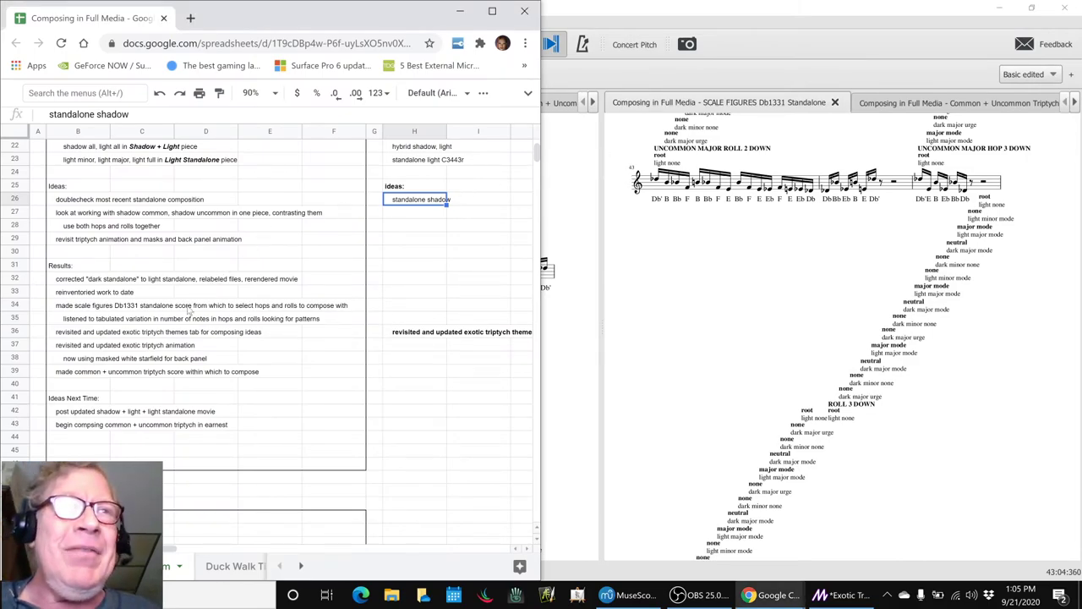
- Reread the note about making the triptych score and scroll to the next entry
{"action": "left_click", "coordinate": [78, 371]}
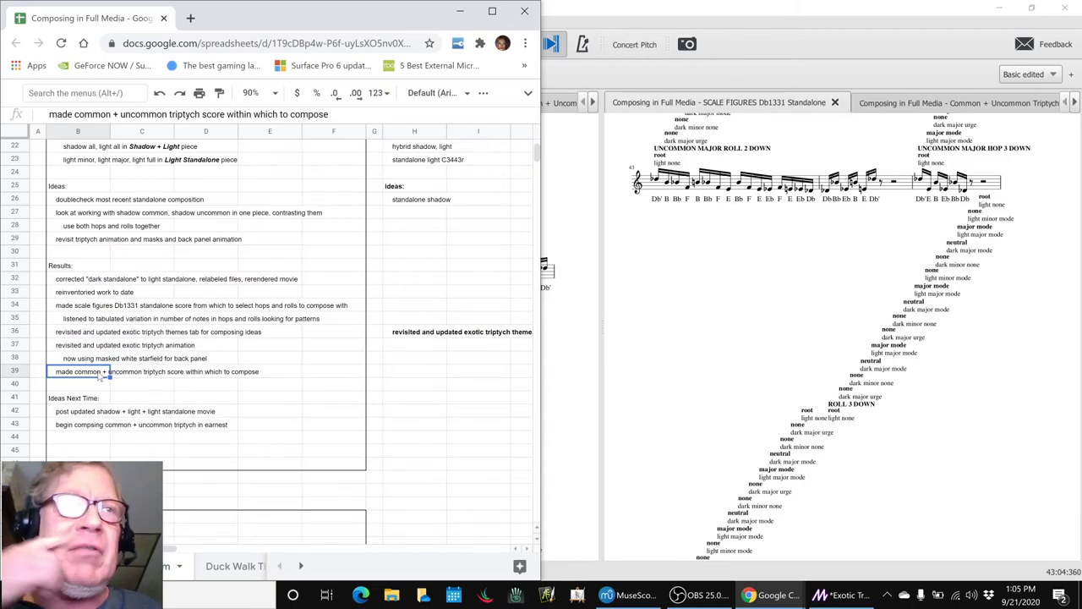
{"action": "scroll", "scroll_direction": "down", "scroll_amount": 3}
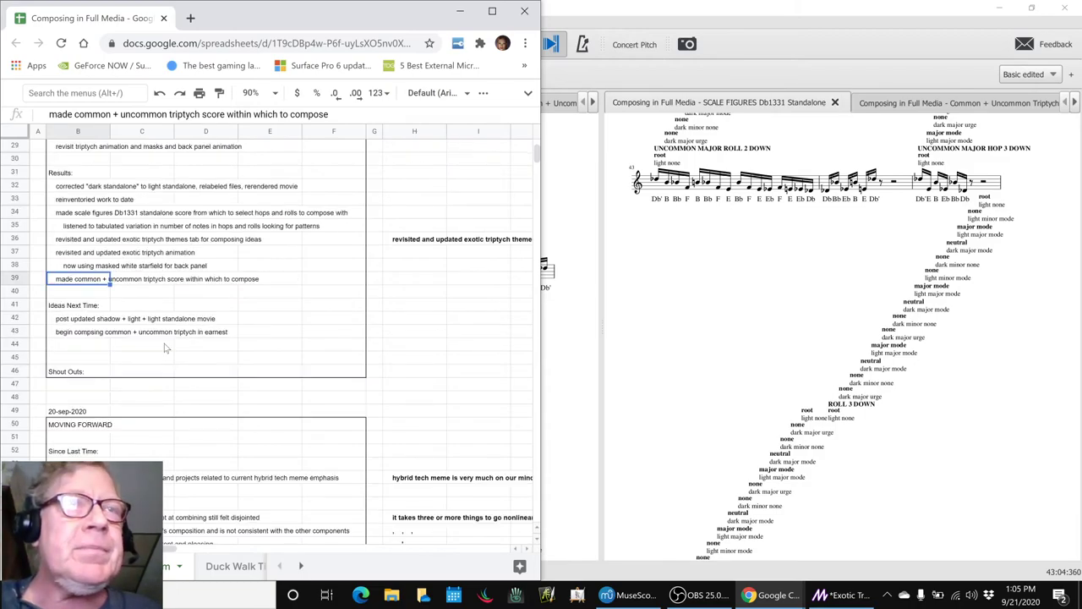
{"action": "scroll", "scroll_direction": "down", "scroll_amount": 3}
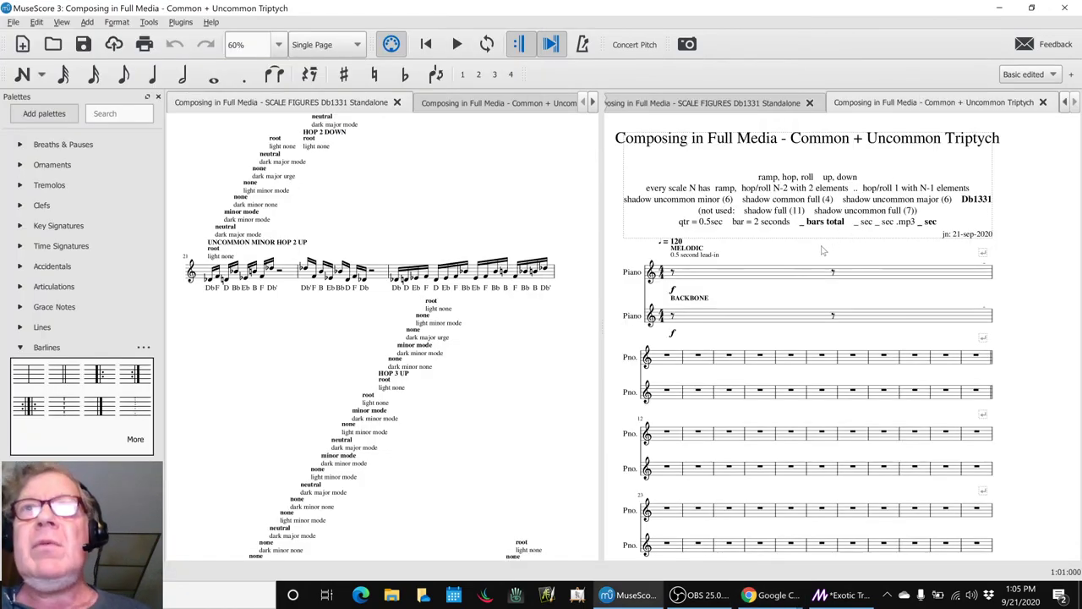
{"action": "mouse_move", "coordinate": [533, 338]}
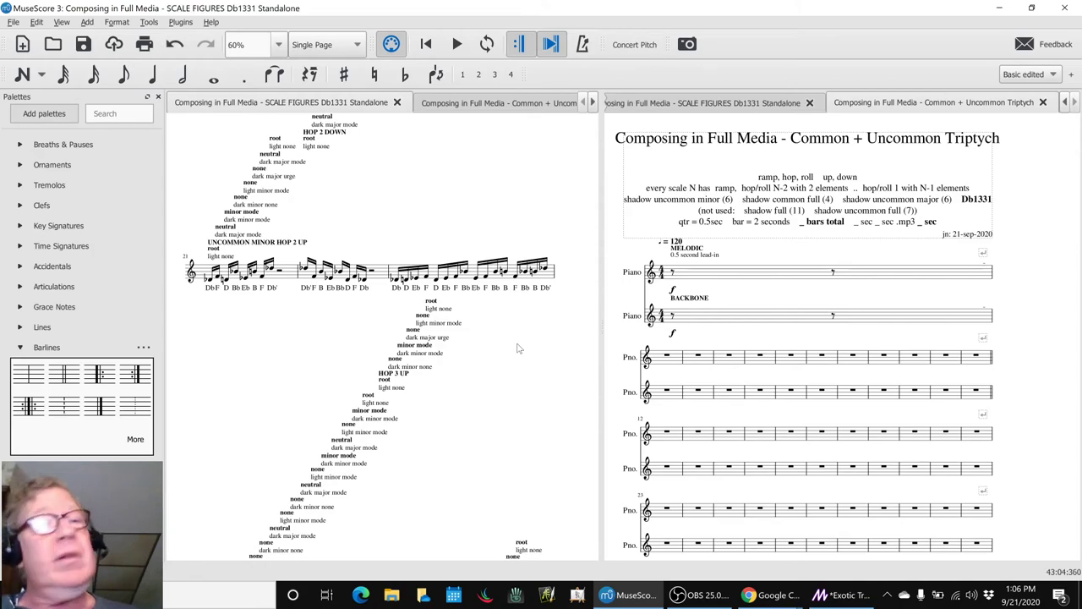
- Open the window switcher to choose another open window
{"action": "key", "text": "alt+tab"}
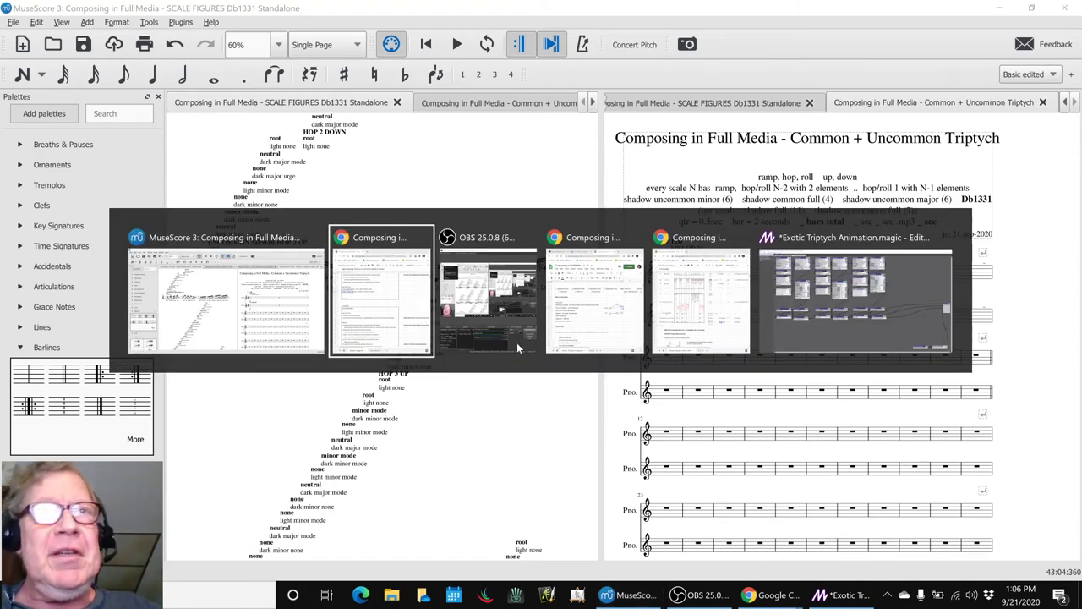